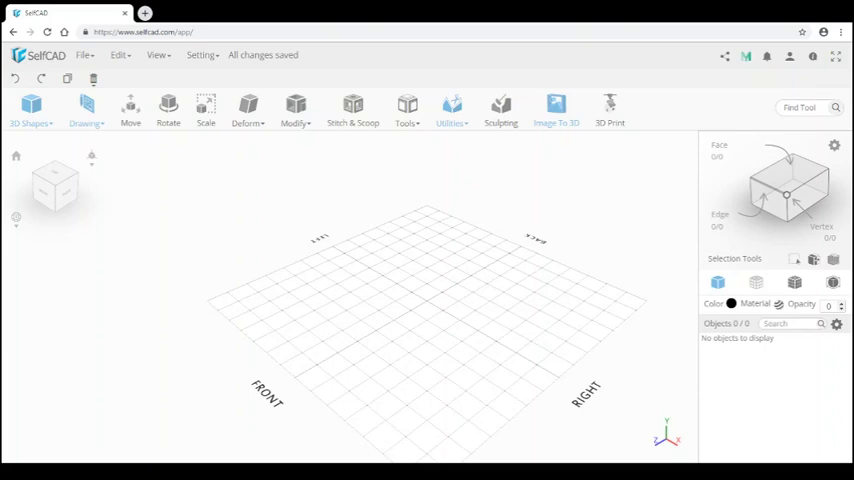
pyautogui.moveTo(3, 291)
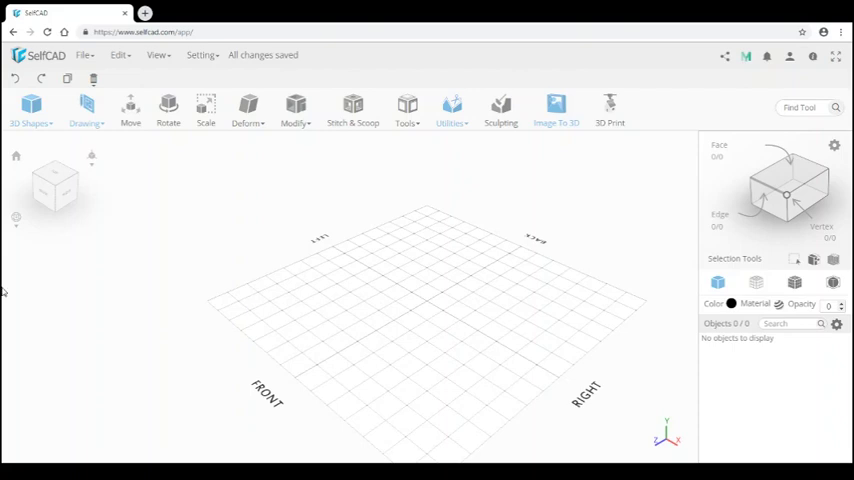
# Step: Add a base cylinder with radius 70, height 30 and 24 vertical segments
pyautogui.click(30, 110)
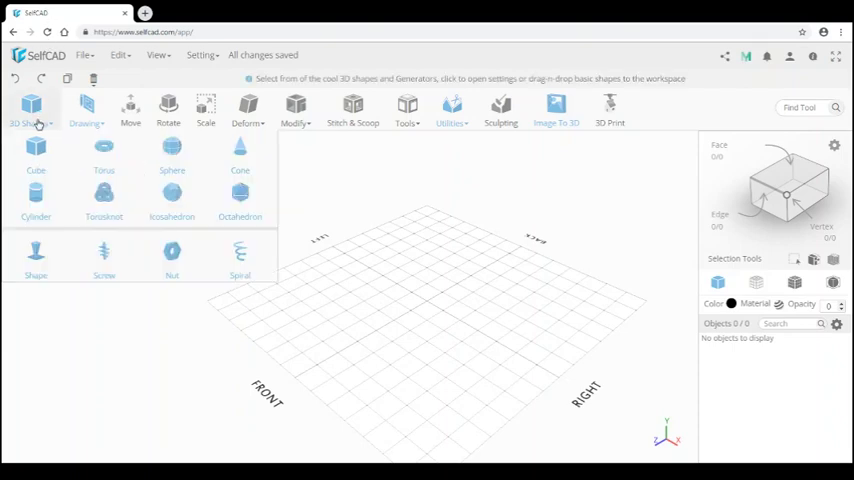
pyautogui.click(36, 197)
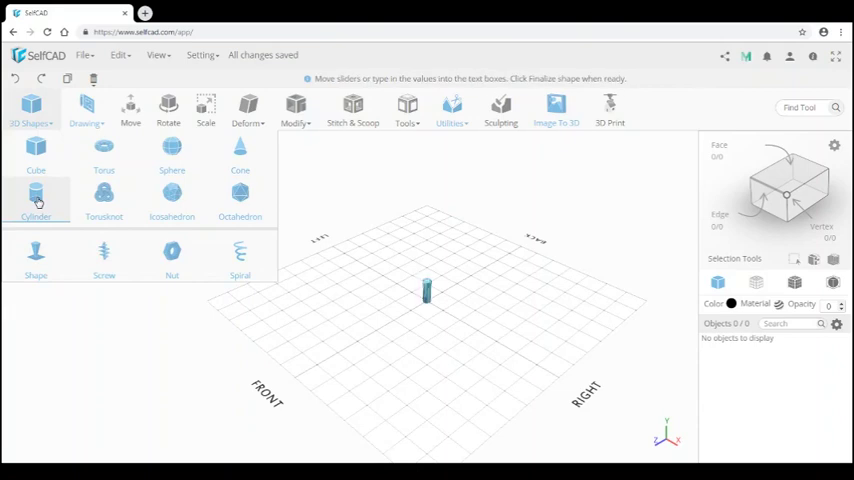
pyautogui.click(36, 195)
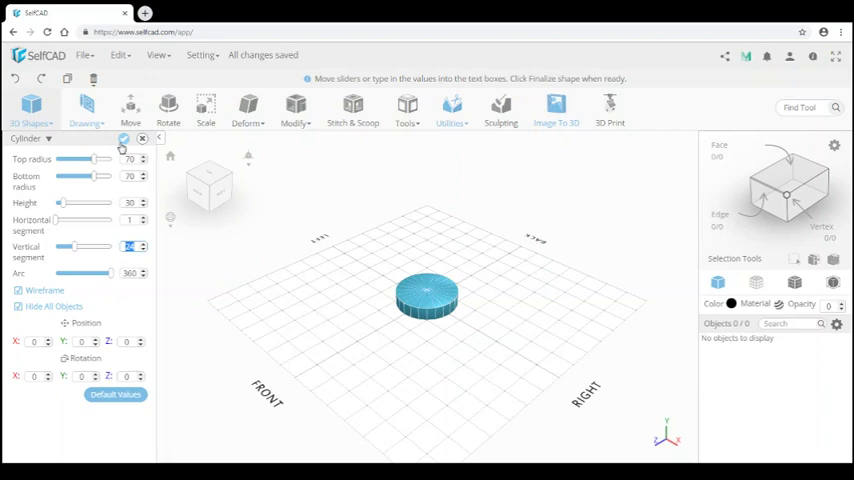
pyautogui.click(123, 138)
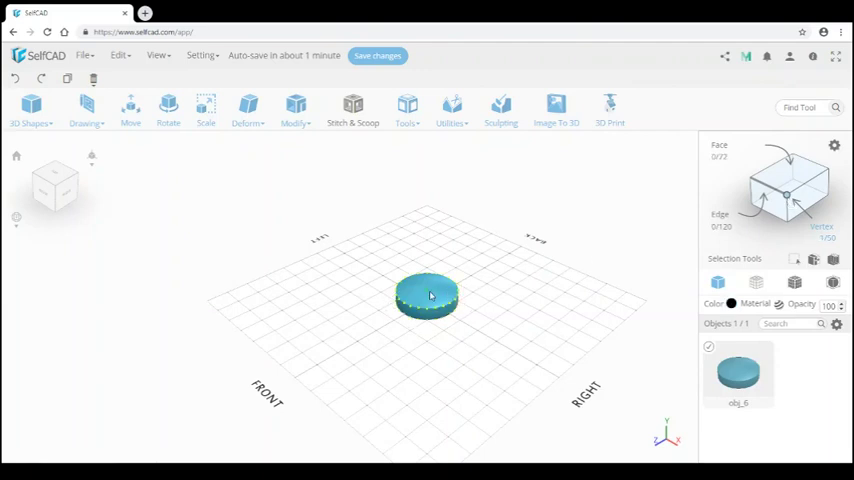
# Step: Pull the cylinder's top centre vertex upward into a shallow dome
pyautogui.click(131, 108)
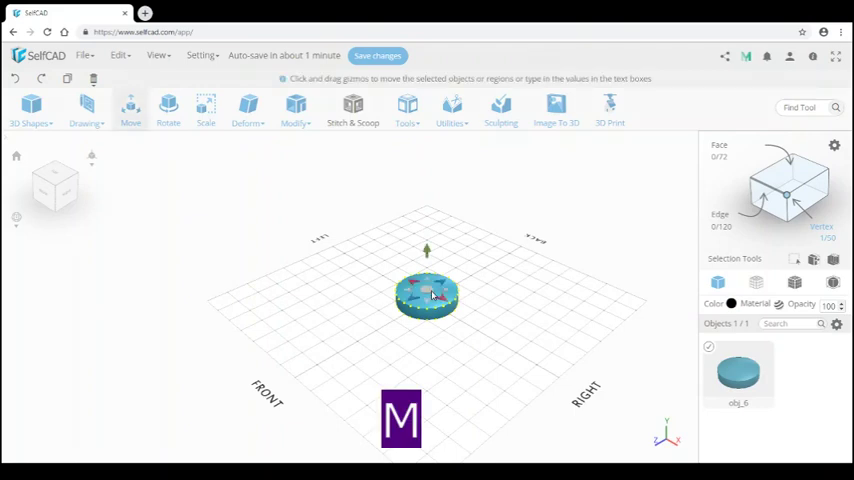
pyautogui.click(130, 108)
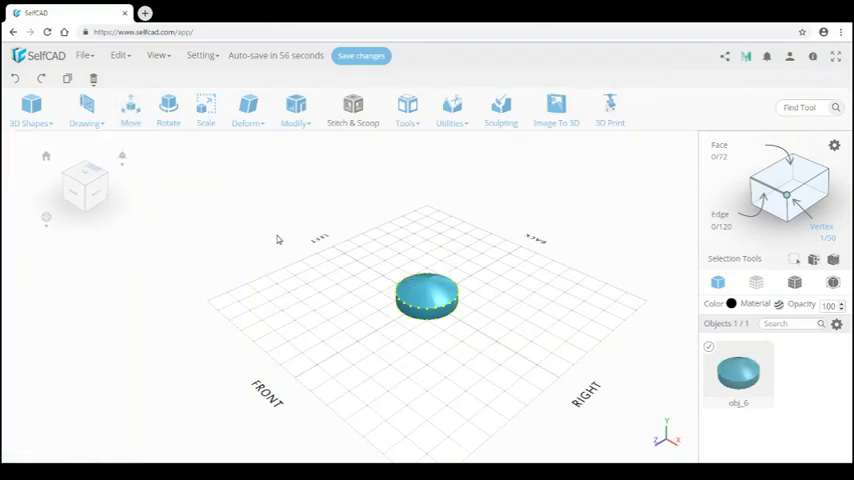
# Step: Rotate the view and add a cylinder slice: radius 67, height 57, 57-degree arc
pyautogui.click(361, 55)
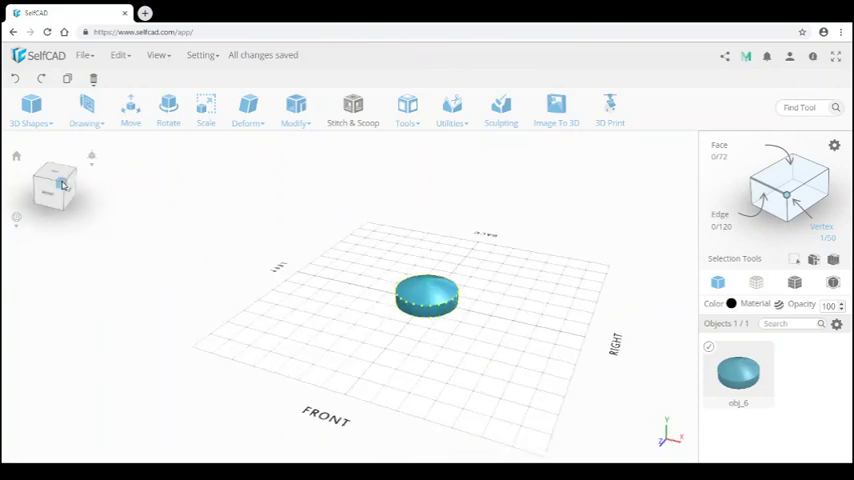
pyautogui.click(30, 110)
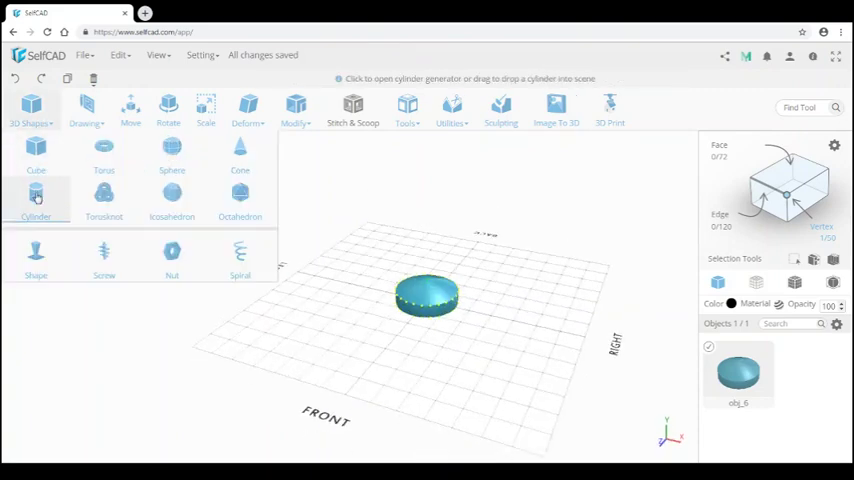
pyautogui.click(36, 197)
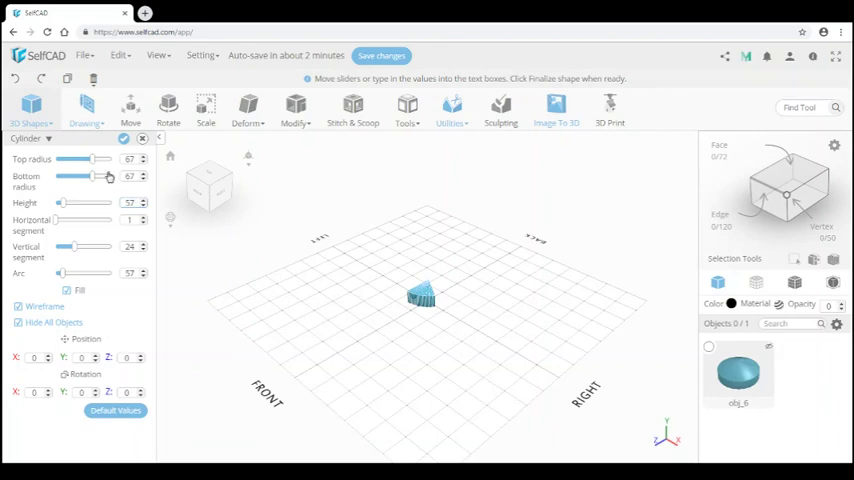
pyautogui.click(123, 138)
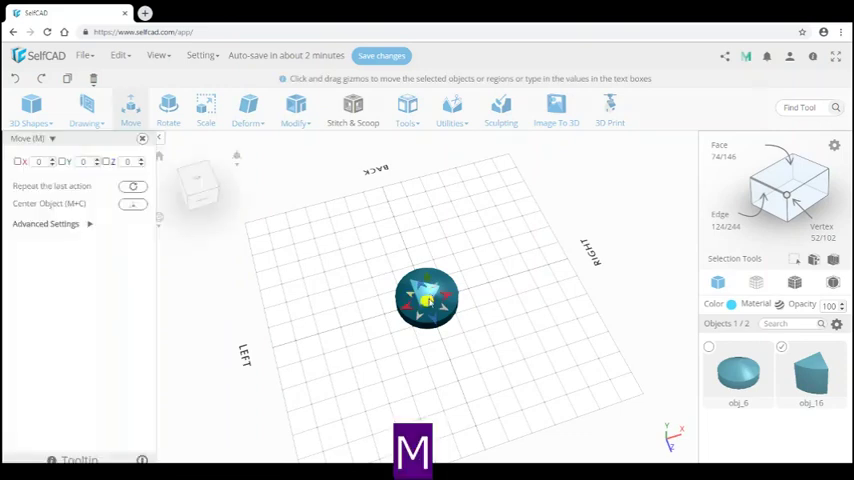
# Step: Move the wedge aside and add a 45 × 57 × 45 box
pyautogui.moveTo(427, 297); pyautogui.dragTo(365, 345)
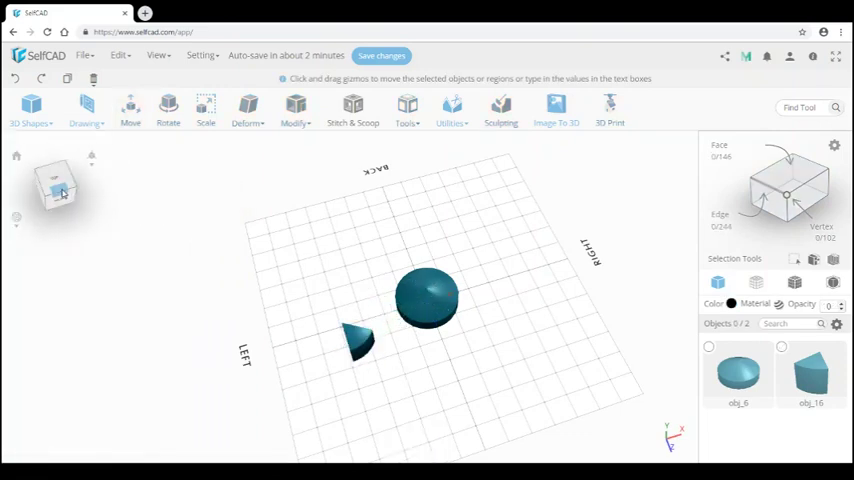
pyautogui.click(30, 110)
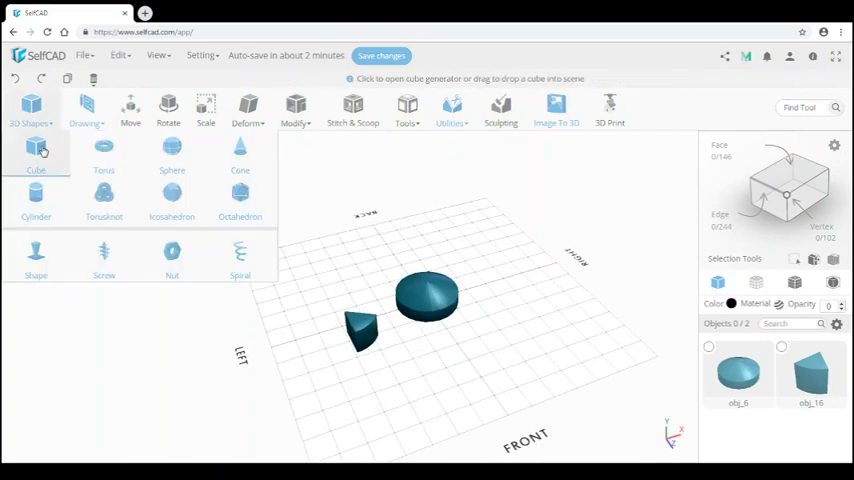
pyautogui.click(35, 152)
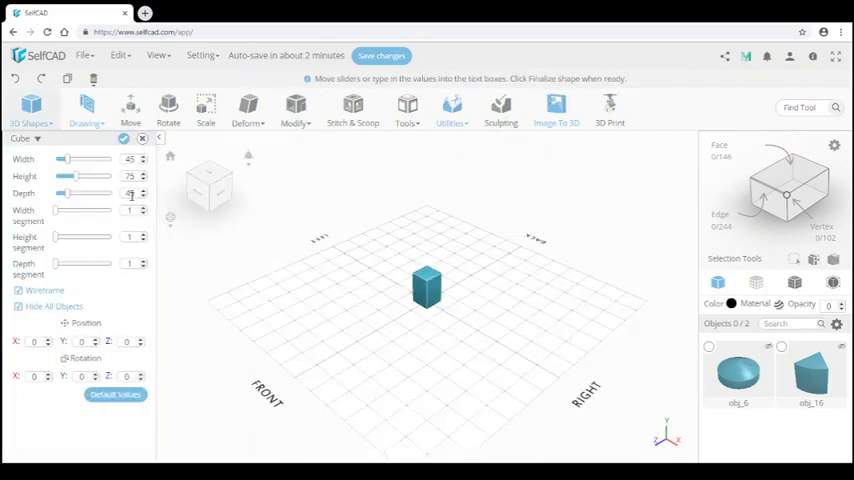
pyautogui.tripleClick(129, 176)
pyautogui.write('57')
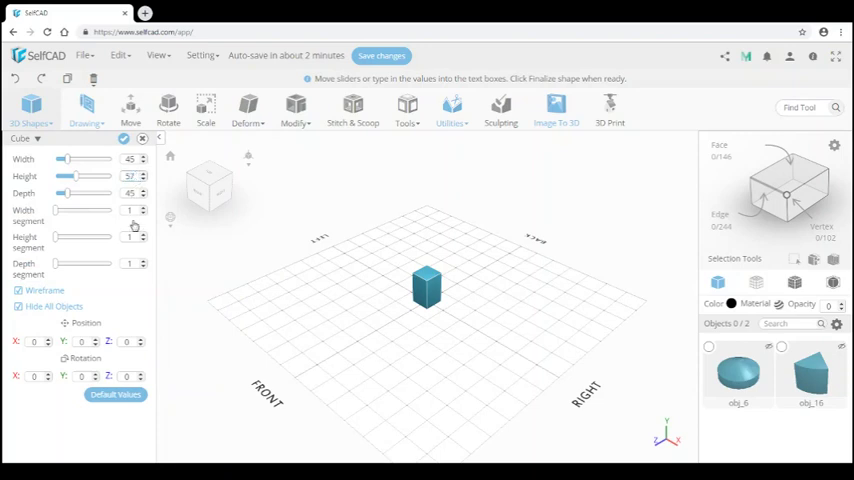
pyautogui.click(123, 138)
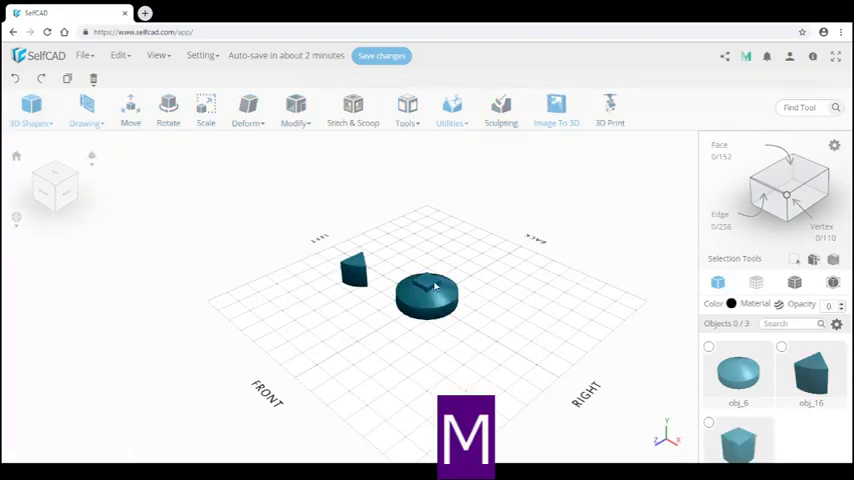
# Step: Move the box next to the wedge, rotate the wedge, and press the box into it
pyautogui.click(427, 295)
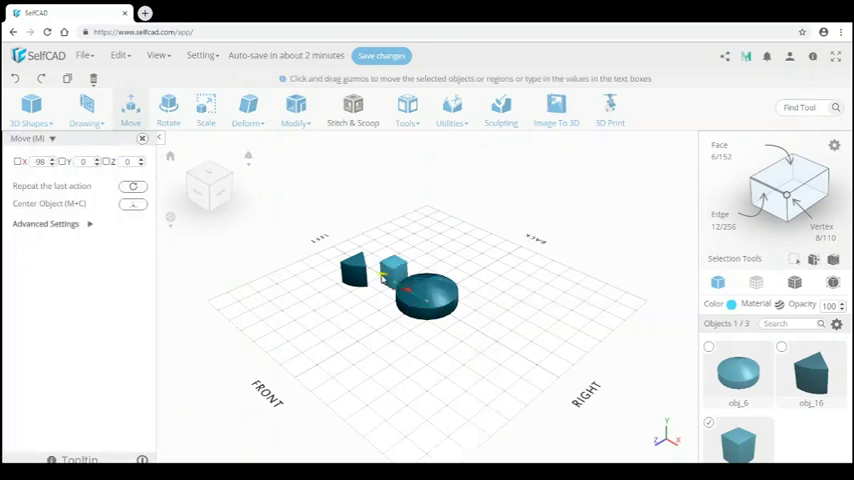
pyautogui.moveTo(395, 270); pyautogui.dragTo(360, 255)
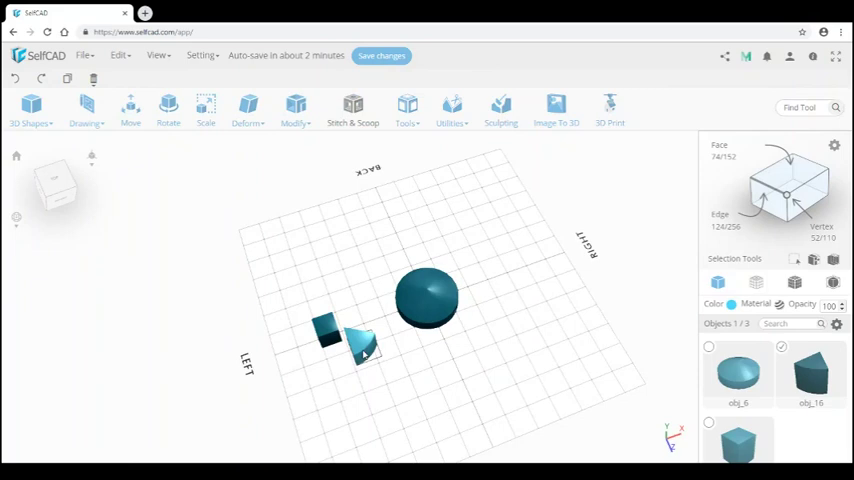
pyautogui.click(131, 105)
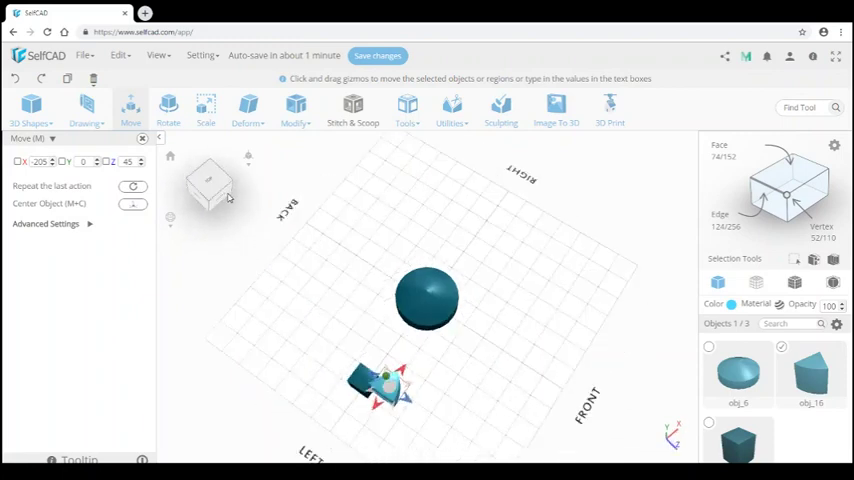
pyautogui.press('r')
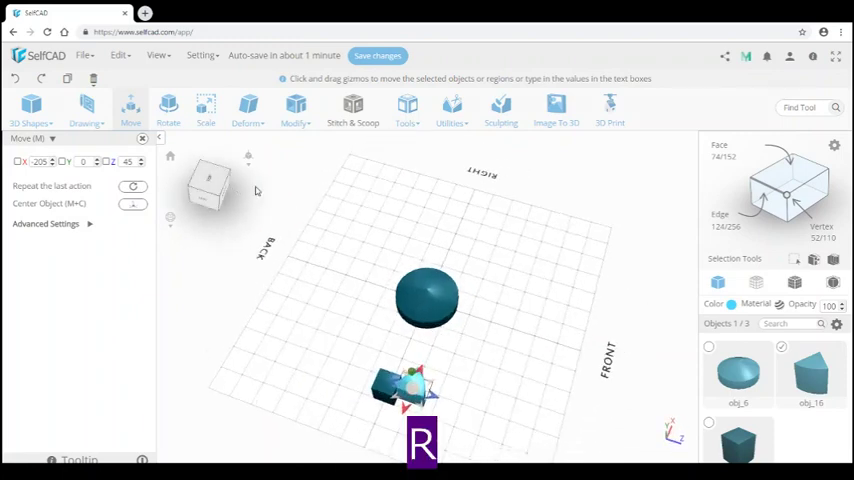
pyautogui.click(168, 110)
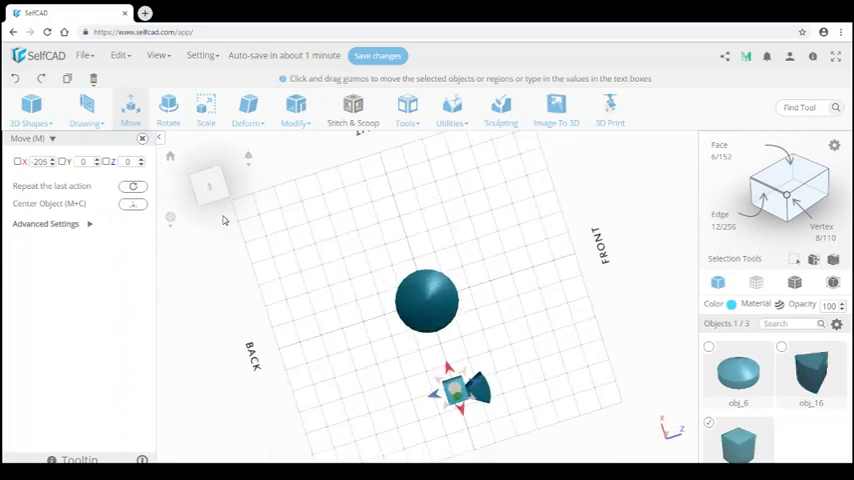
pyautogui.moveTo(450, 390); pyautogui.dragTo(425, 395)
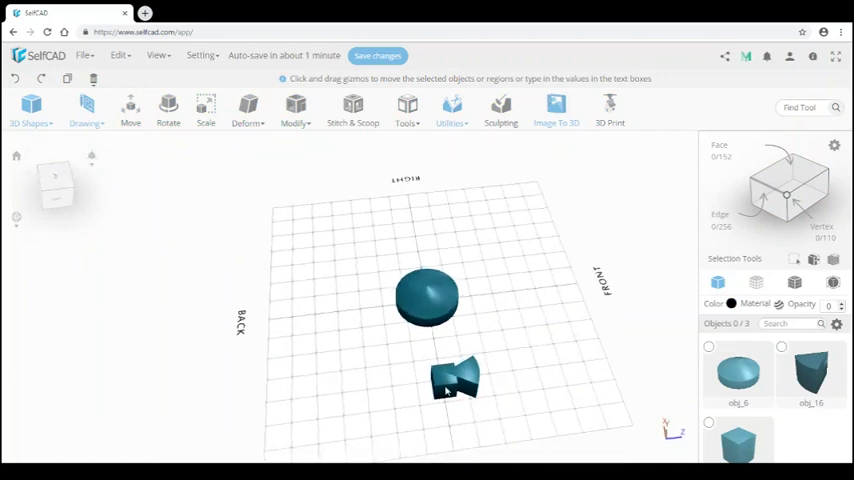
# Step: Subtract the box from the wedge using Stitch & Scoop Difference
pyautogui.click(456, 380)
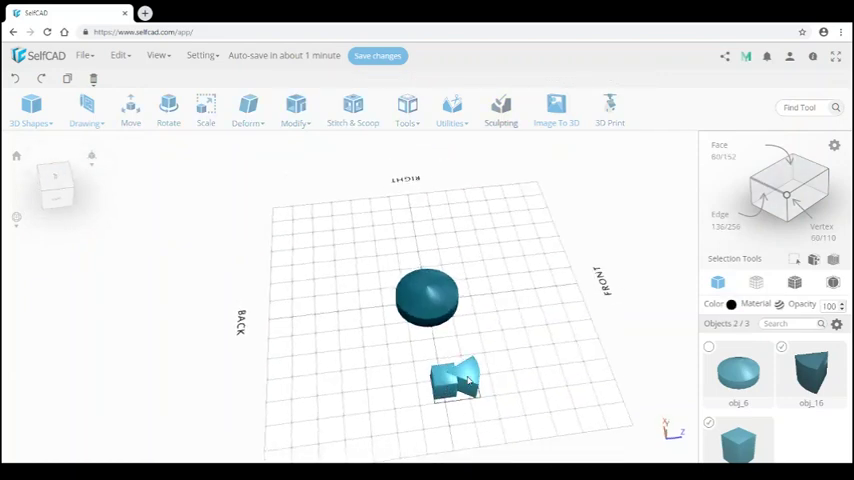
pyautogui.click(352, 108)
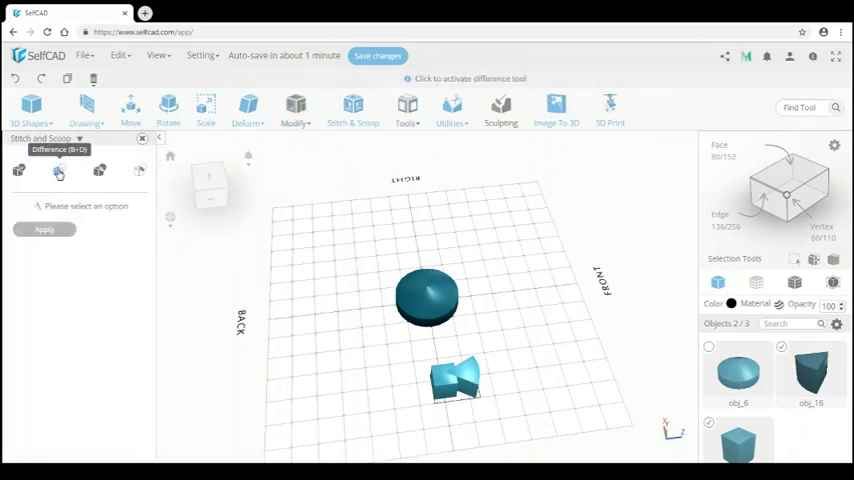
pyautogui.click(59, 170)
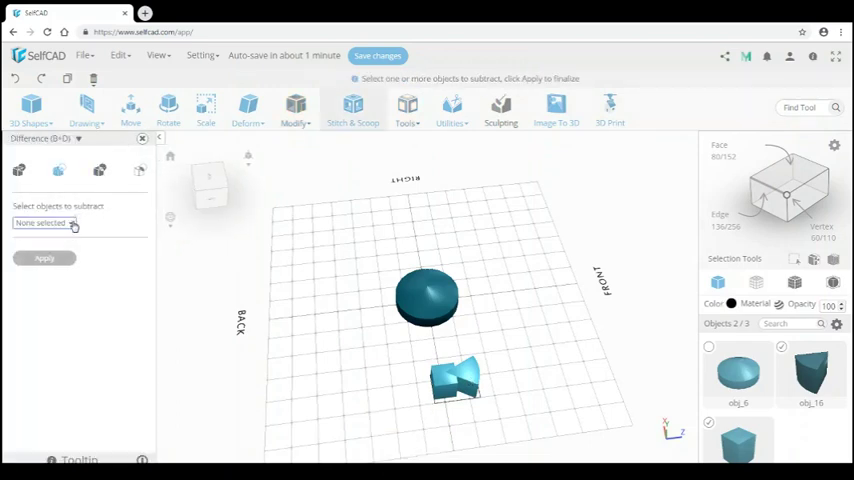
pyautogui.click(45, 223)
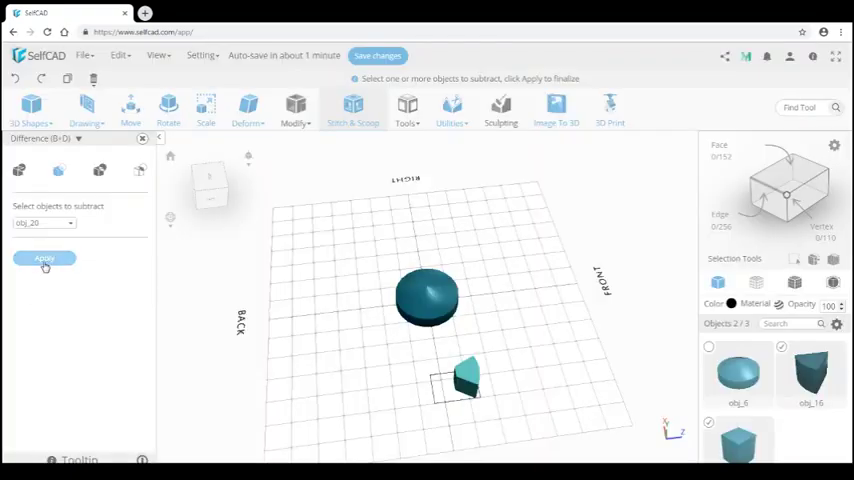
pyautogui.click(44, 258)
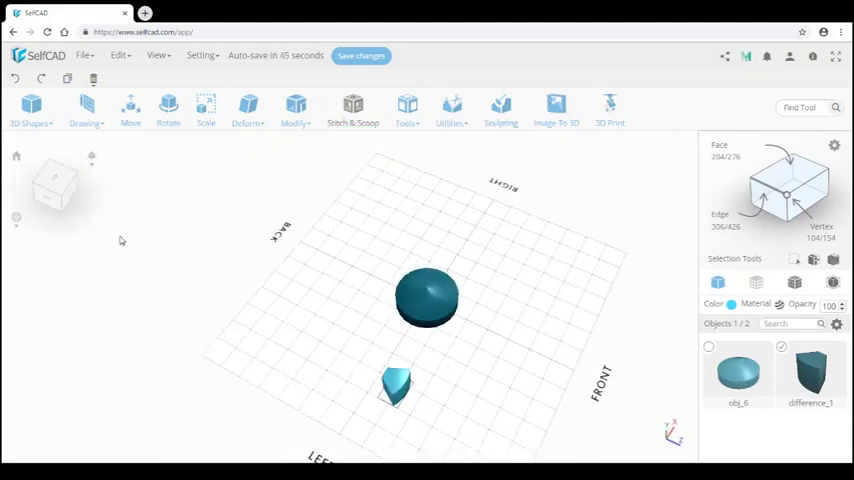
pyautogui.moveTo(290, 339)
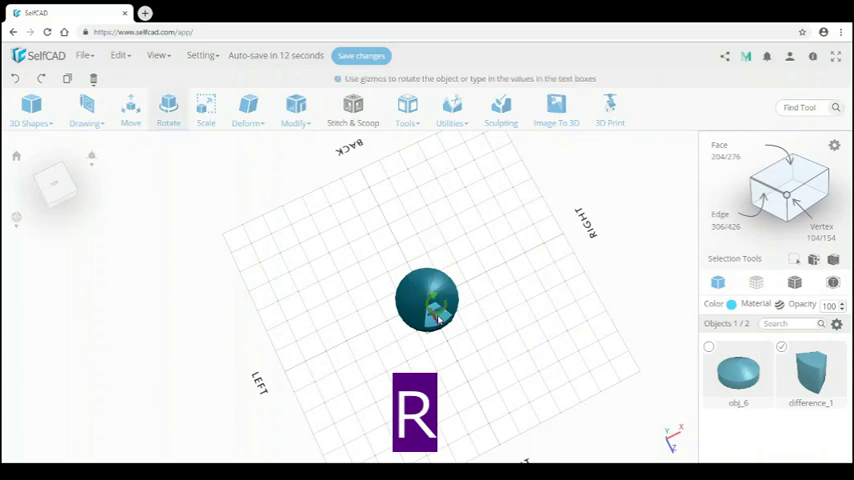
# Step: Rotate the carved wedge to nest into the domed base's front edge
pyautogui.click(168, 108)
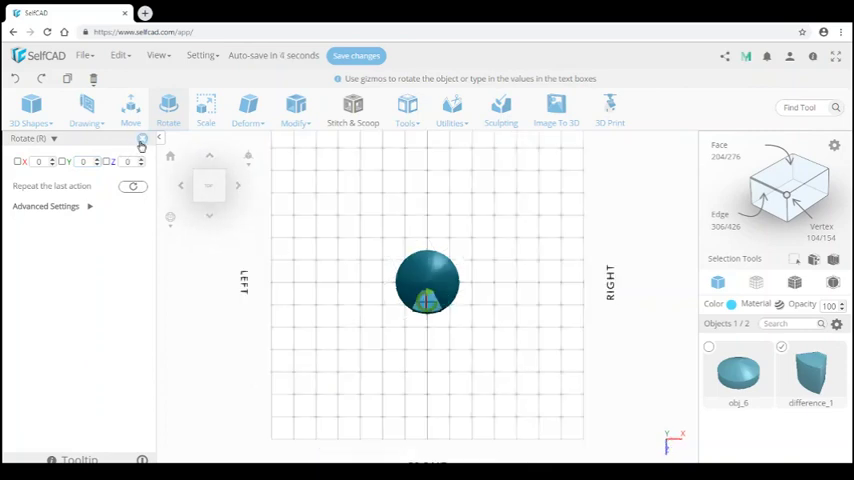
pyautogui.click(143, 138)
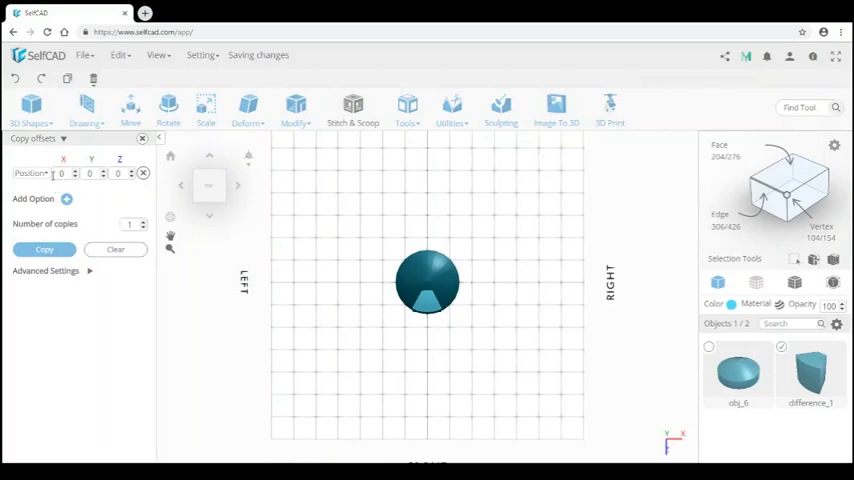
# Step: Make 4 pivot-based copies of the carved wedge in a ring around the disc
pyautogui.click(30, 173)
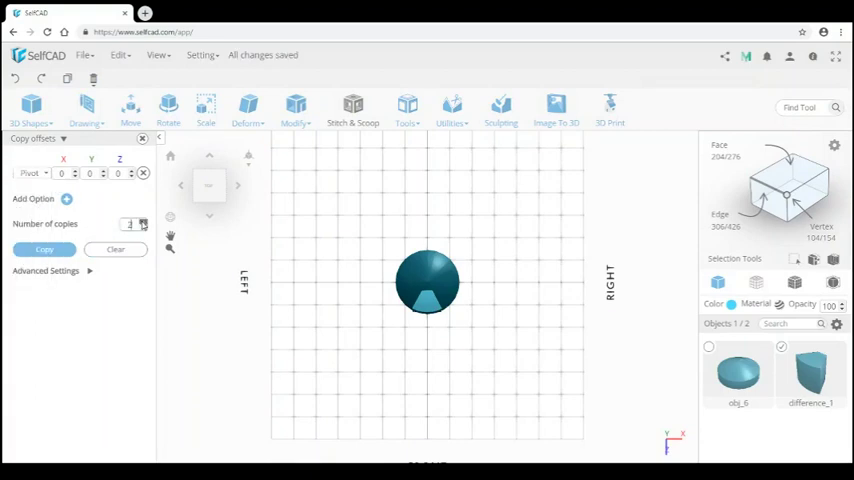
pyautogui.click(44, 249)
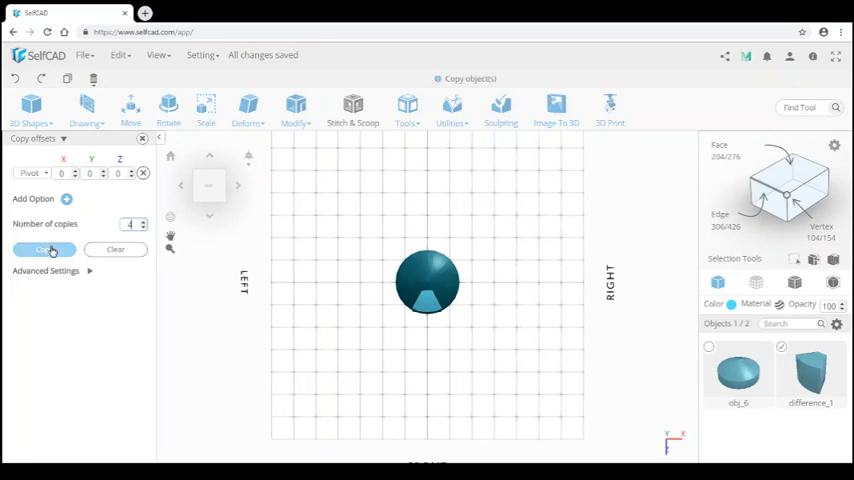
pyautogui.click(44, 249)
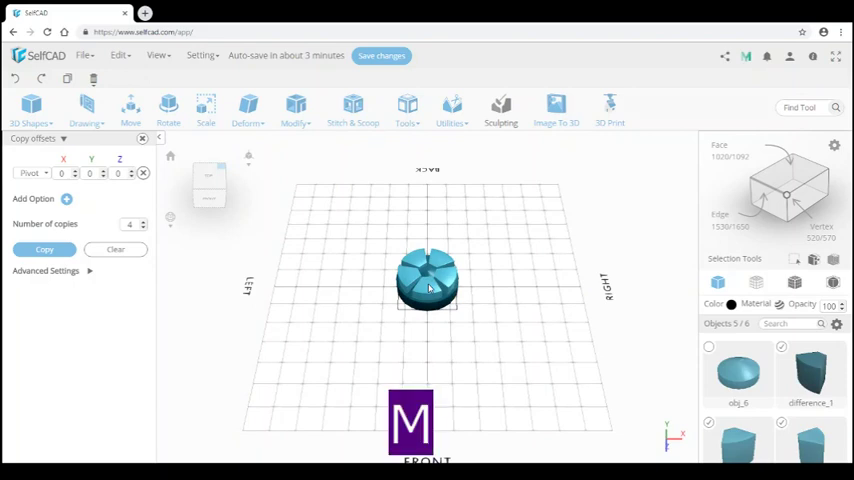
pyautogui.click(130, 105)
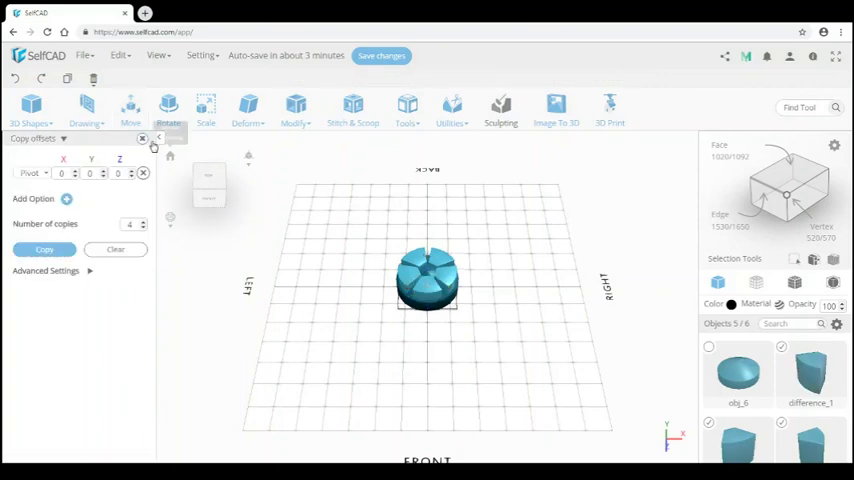
pyautogui.click(143, 138)
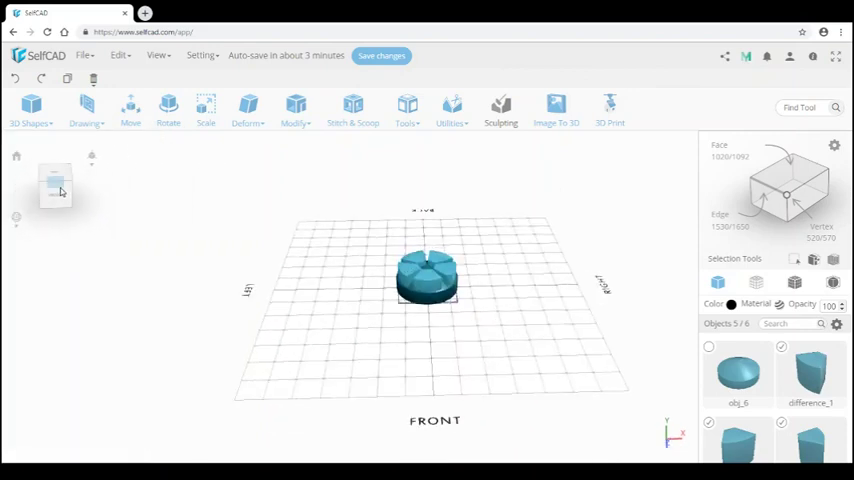
# Step: Add a small cylinder at the disc centre, adjusting its horizontal segment count
pyautogui.click(30, 110)
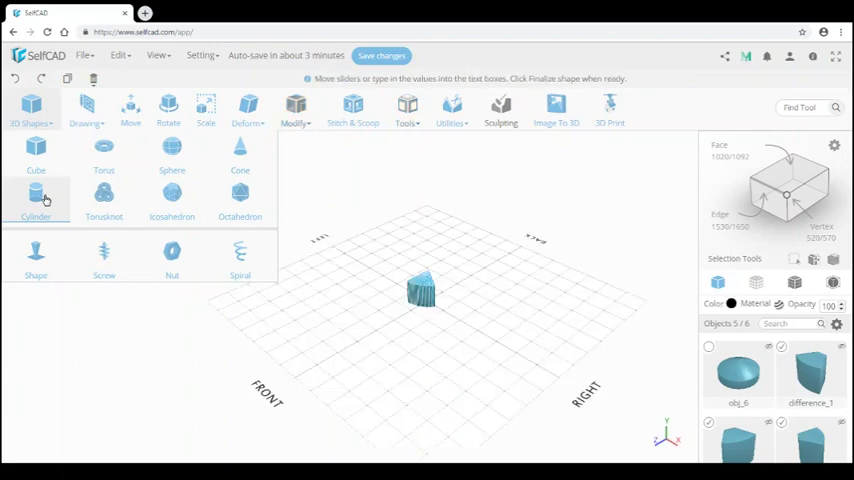
pyautogui.click(36, 197)
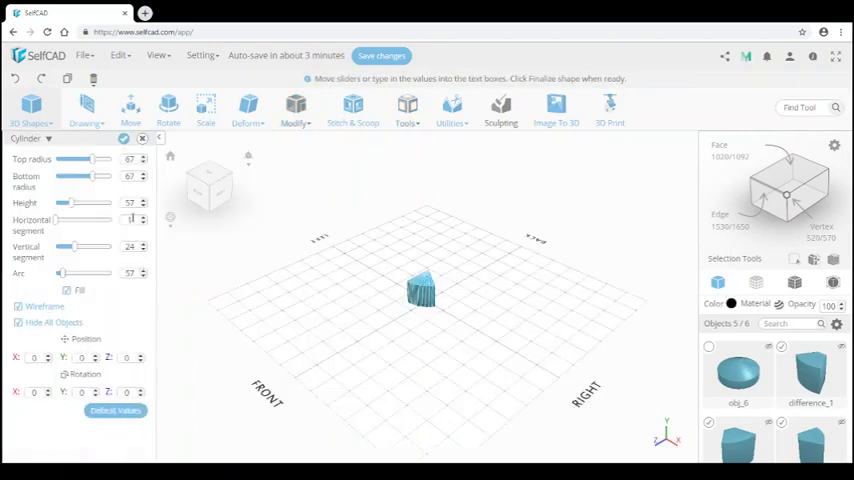
pyautogui.tripleClick(130, 159)
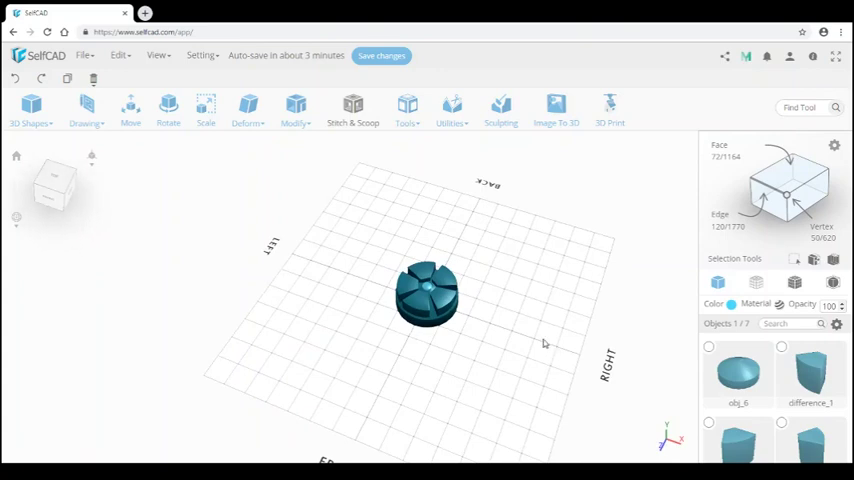
# Step: Select the wedge cutters and remaining pieces together for a boolean cut
pyautogui.click(415, 300)
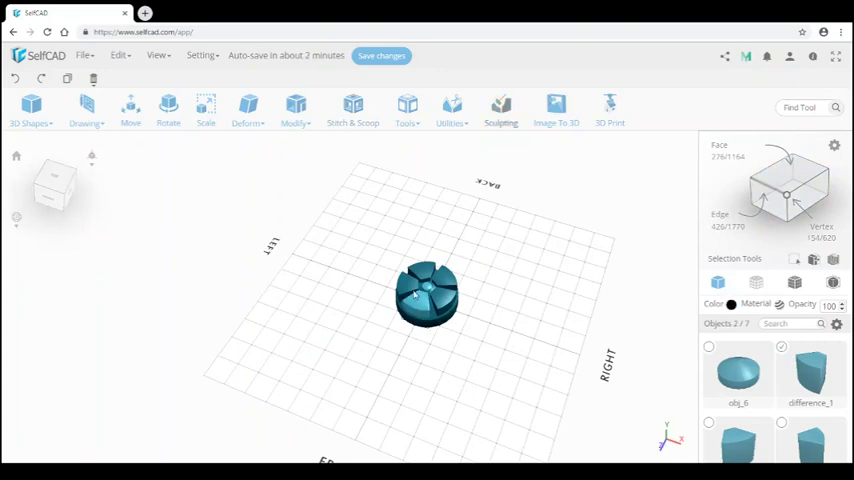
pyautogui.click(420, 278)
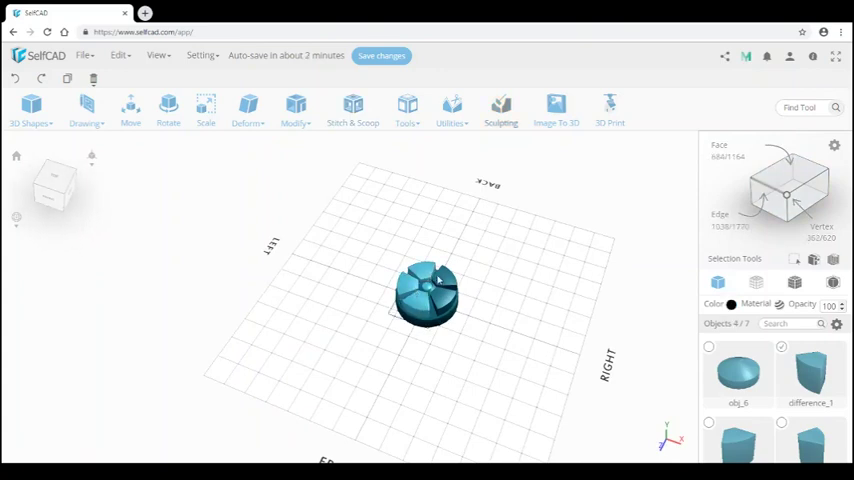
pyautogui.click(435, 300)
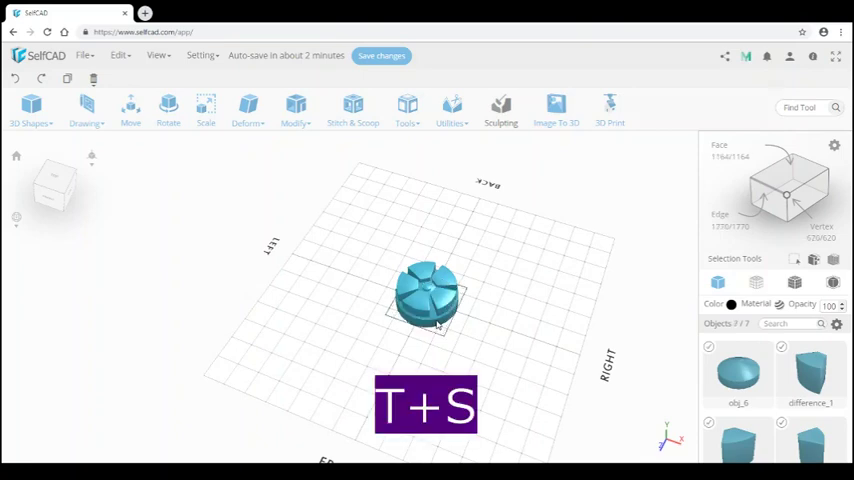
pyautogui.click(353, 110)
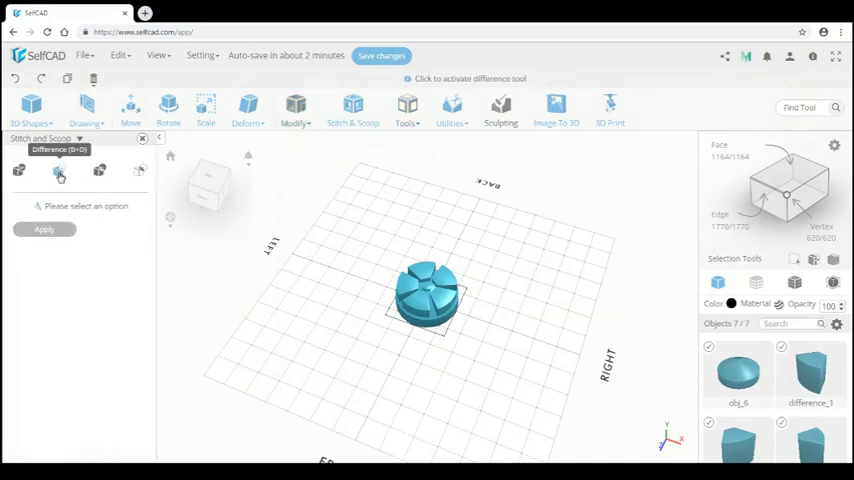
# Step: Apply Difference subtracting the wedges and central cylinder, leaving a slotted wheel with a centre hole
pyautogui.click(59, 170)
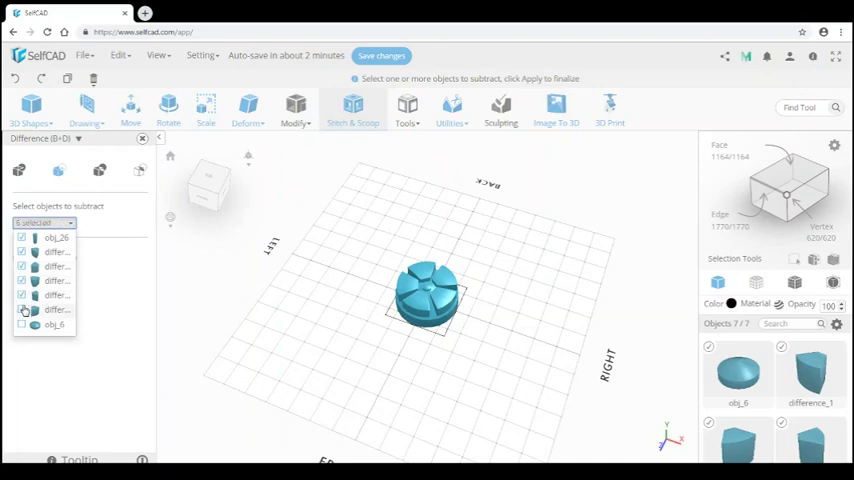
pyautogui.click(22, 310)
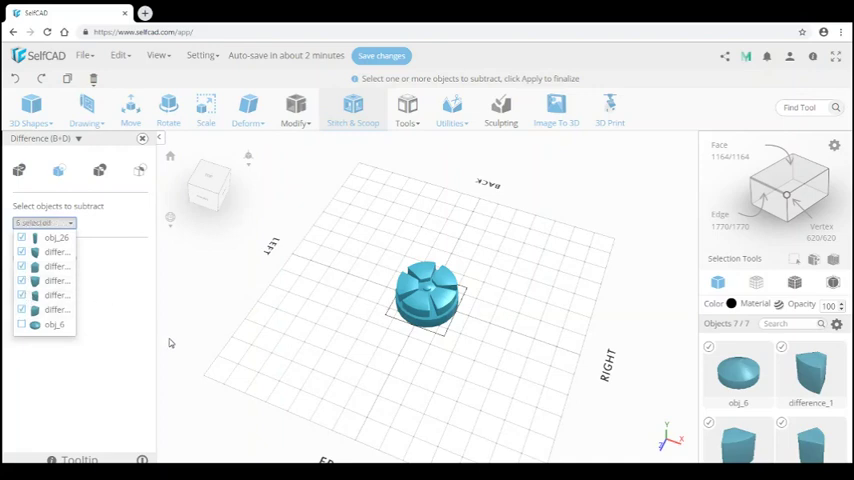
pyautogui.click(44, 258)
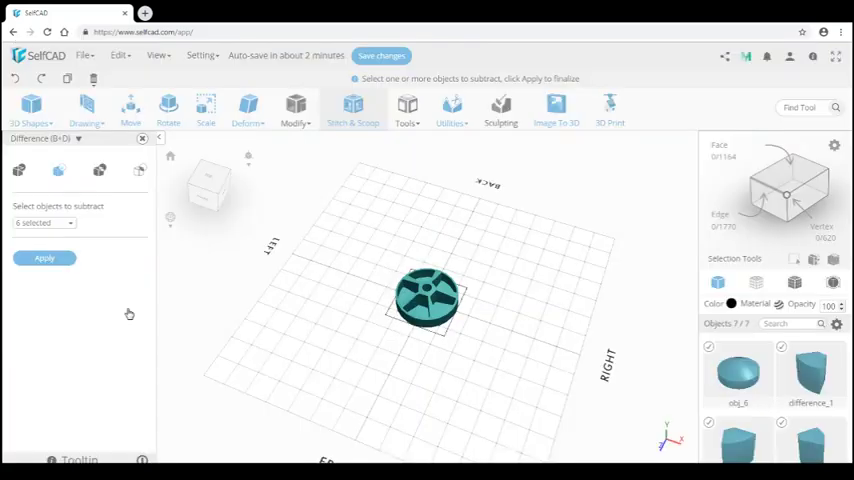
pyautogui.click(44, 258)
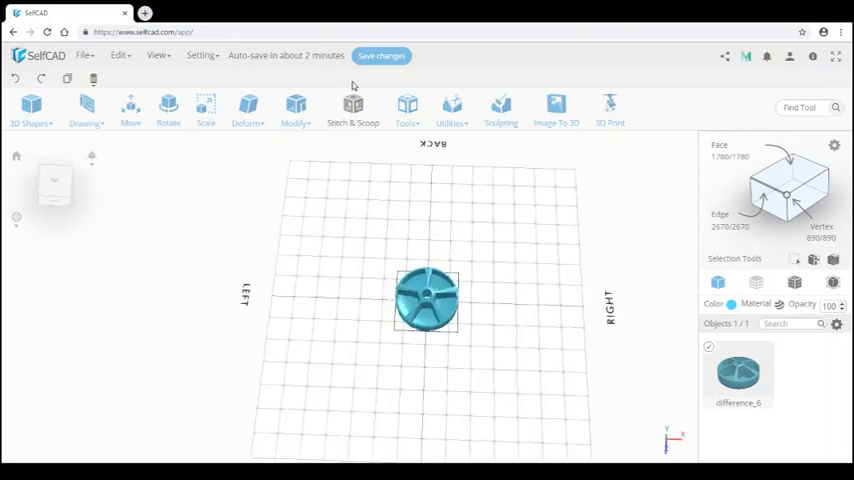
# Step: Save the changes and rename the compartmented disc to 'turntabletop'
pyautogui.click(381, 55)
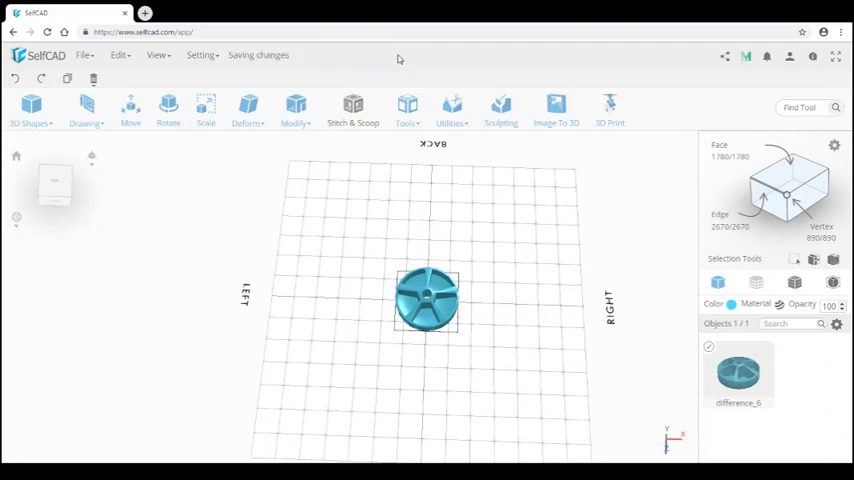
pyautogui.moveTo(81, 255)
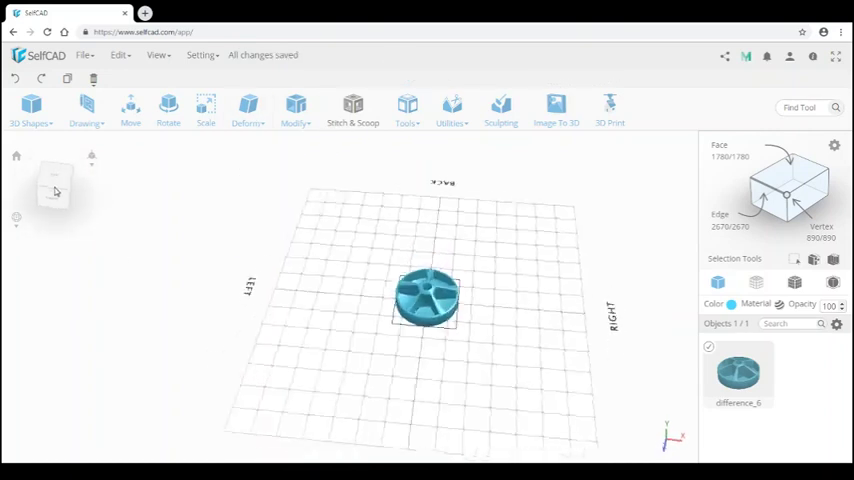
pyautogui.click(55, 185)
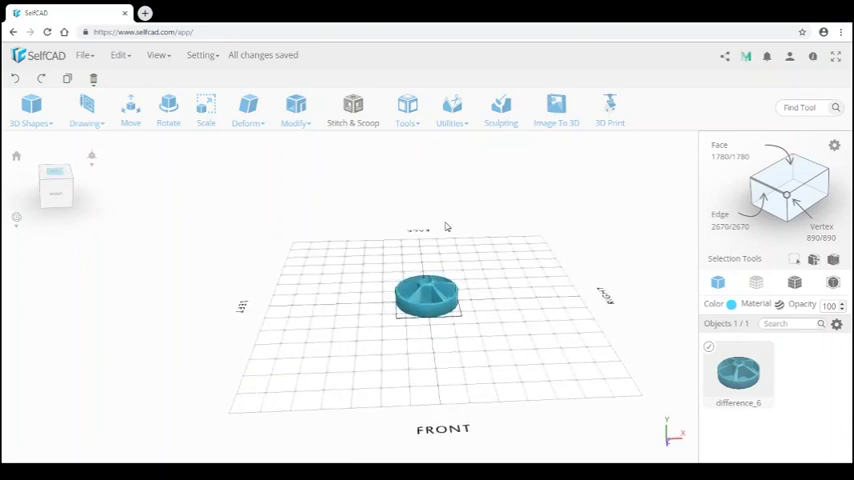
pyautogui.doubleClick(737, 402)
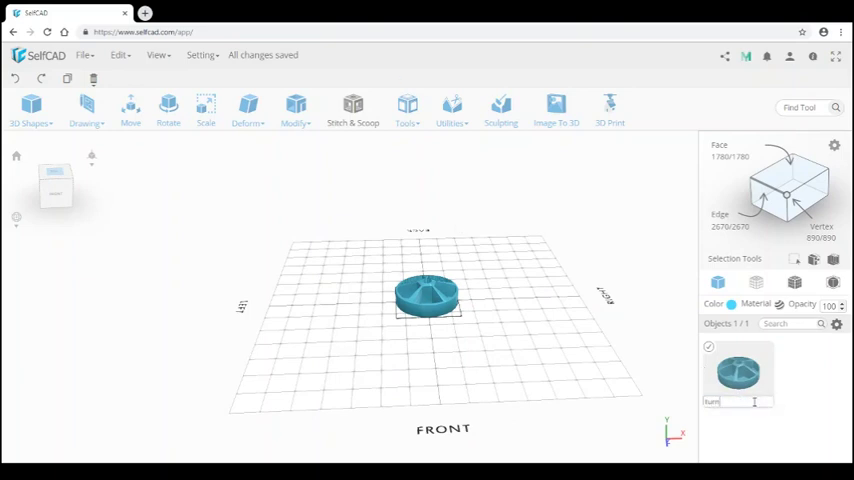
pyautogui.write('turntabletop')
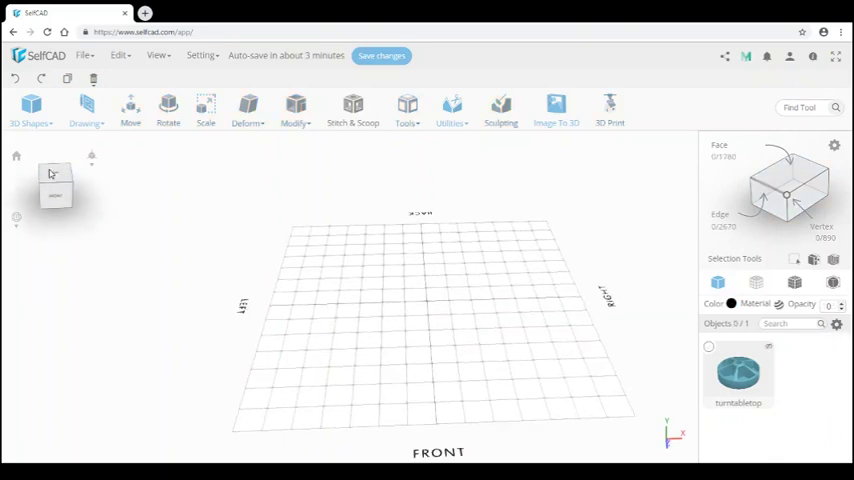
# Step: Create and finalize a cylinder of radius 70 and height 5 as the base disc
pyautogui.click(30, 110)
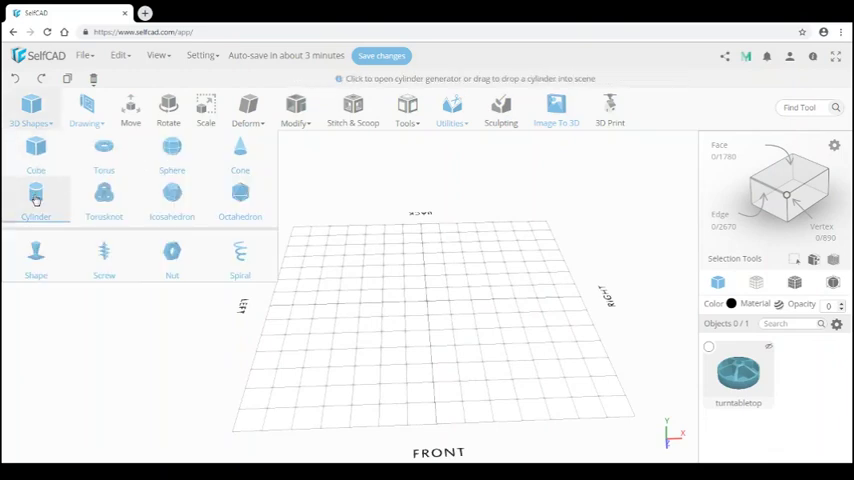
pyautogui.click(36, 195)
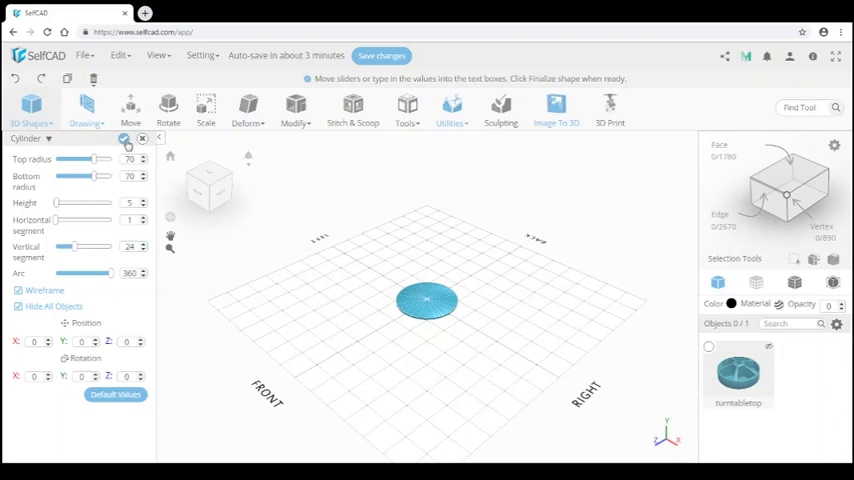
pyautogui.click(124, 138)
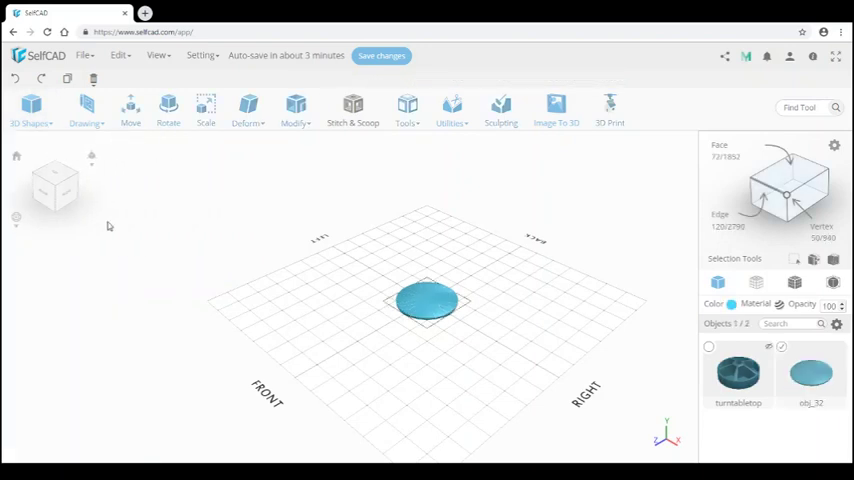
pyautogui.click(30, 110)
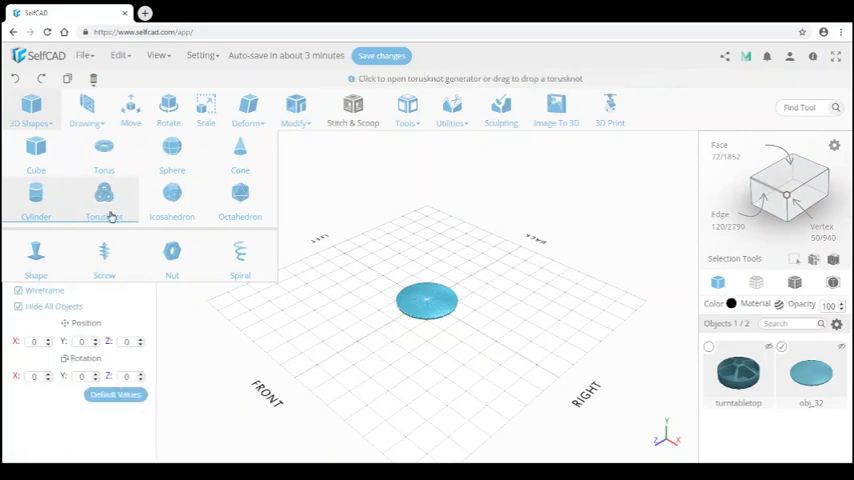
# Step: Add a 55-tall cylinder post at the centre of the base disc
pyautogui.click(36, 198)
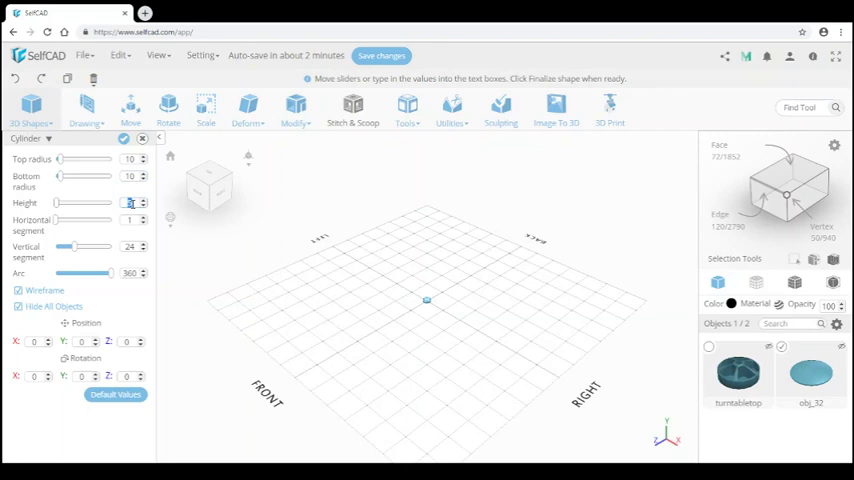
pyautogui.write('55')
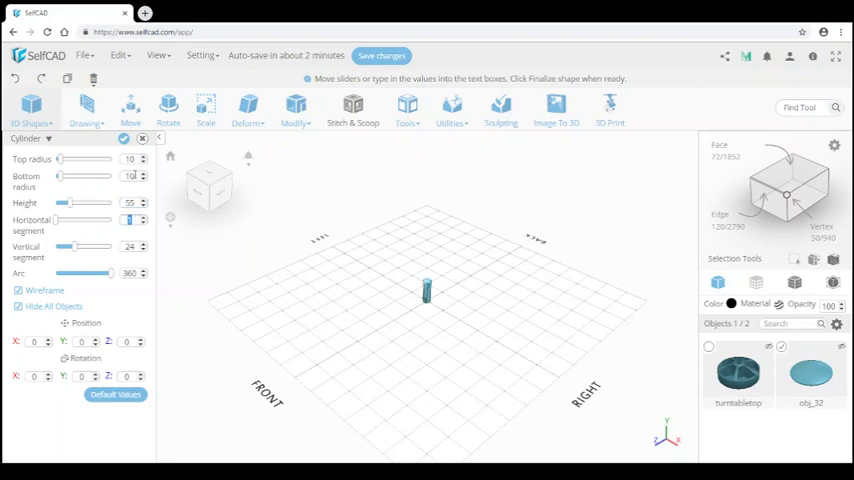
pyautogui.click(123, 138)
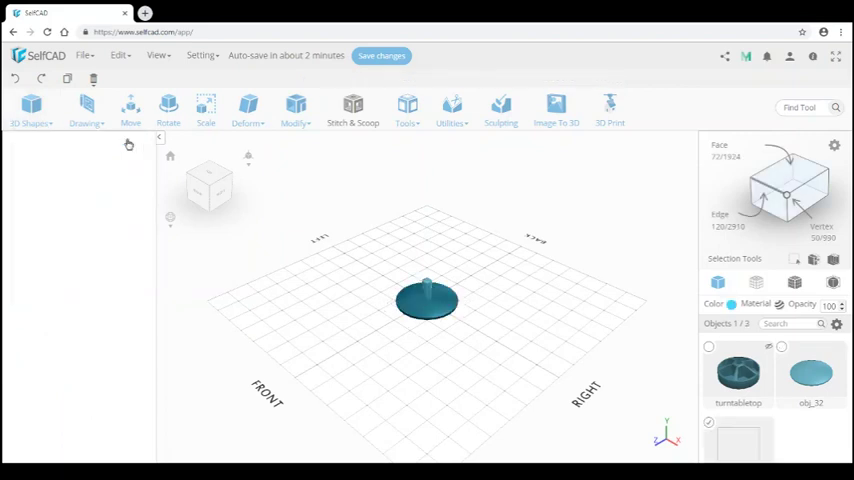
pyautogui.click(158, 136)
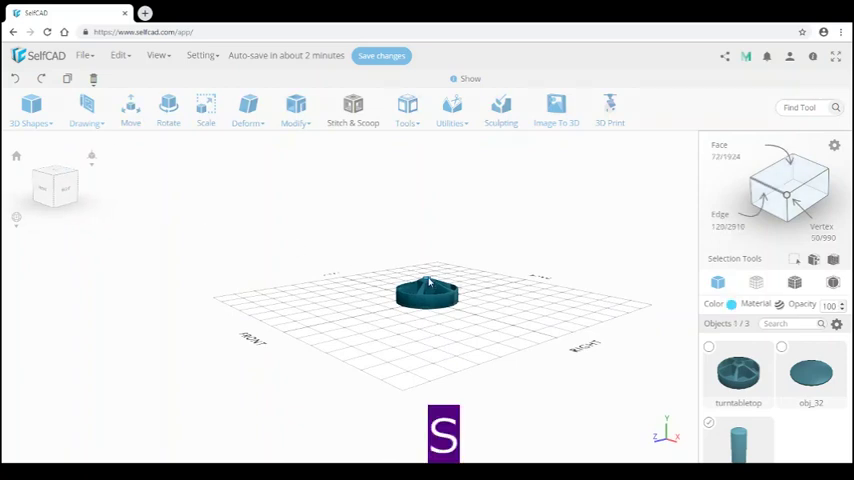
# Step: Select the post and scale it to X 20, Y 51.27, Z 20
pyautogui.click(206, 108)
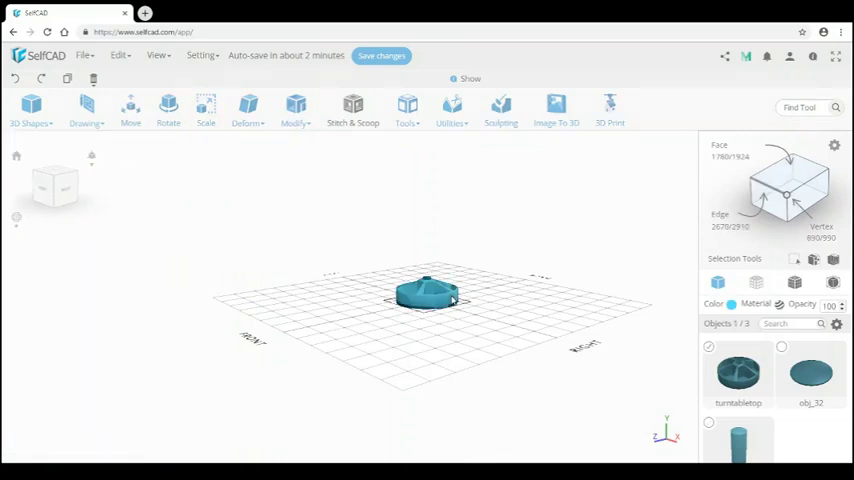
pyautogui.click(206, 108)
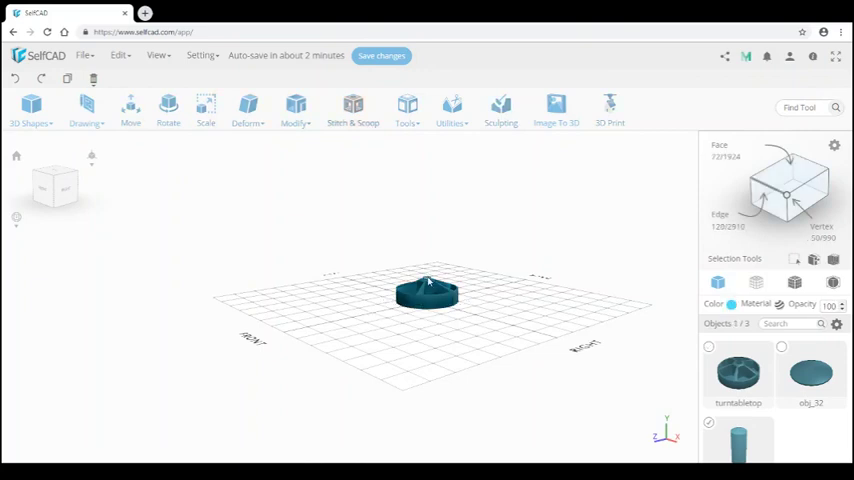
pyautogui.click(206, 108)
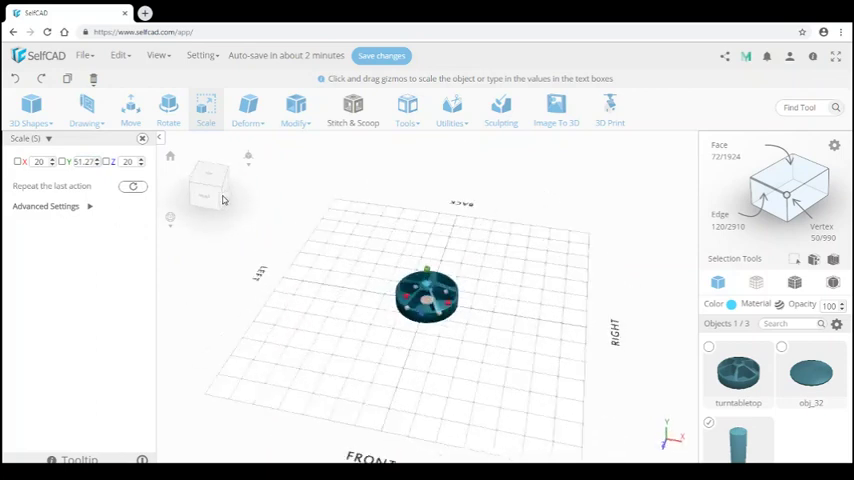
pyautogui.click(143, 138)
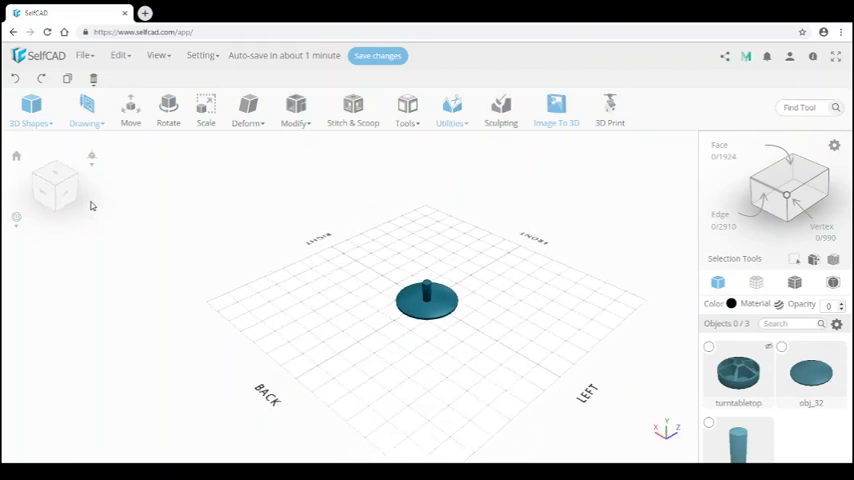
# Step: Generate a radius-10 screw with Generate Nut enabled and finalize it
pyautogui.click(30, 108)
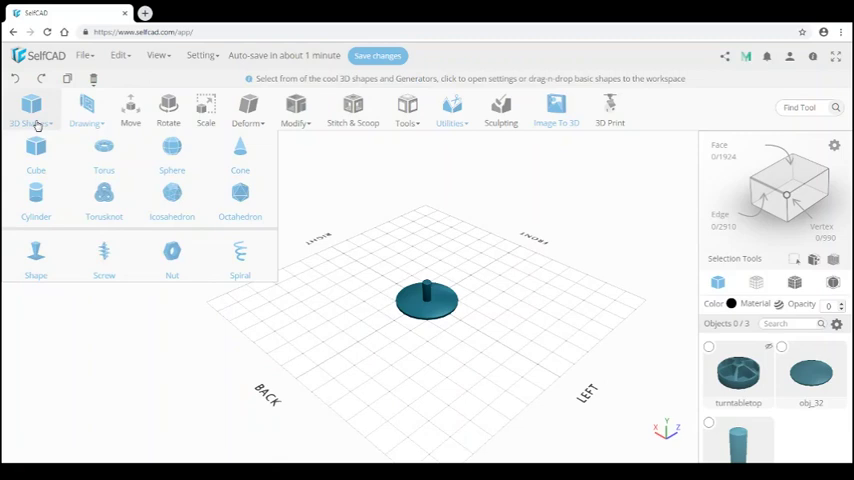
pyautogui.click(104, 258)
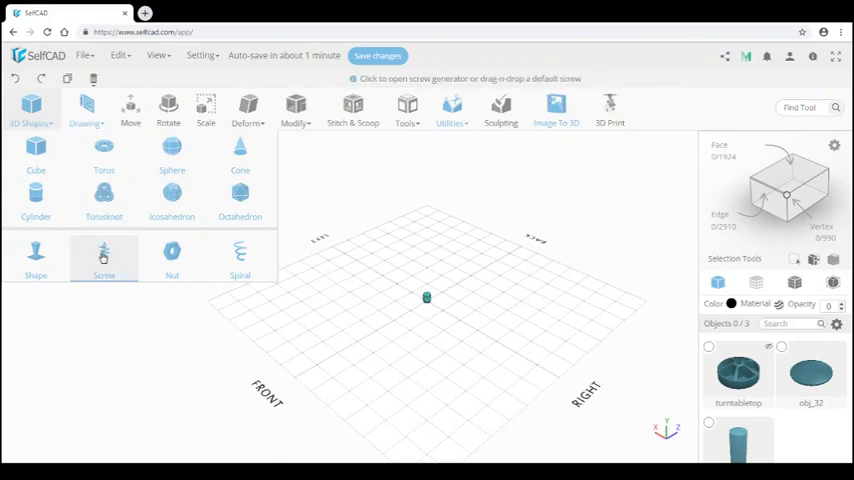
pyautogui.click(104, 255)
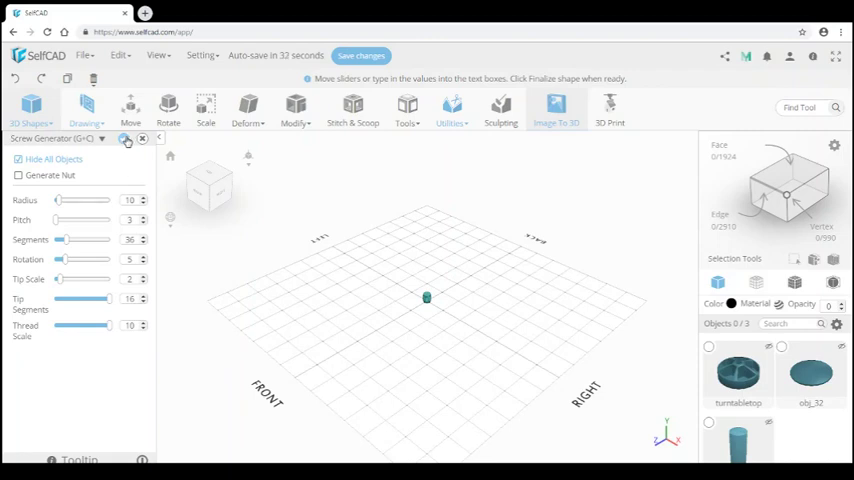
pyautogui.click(18, 175)
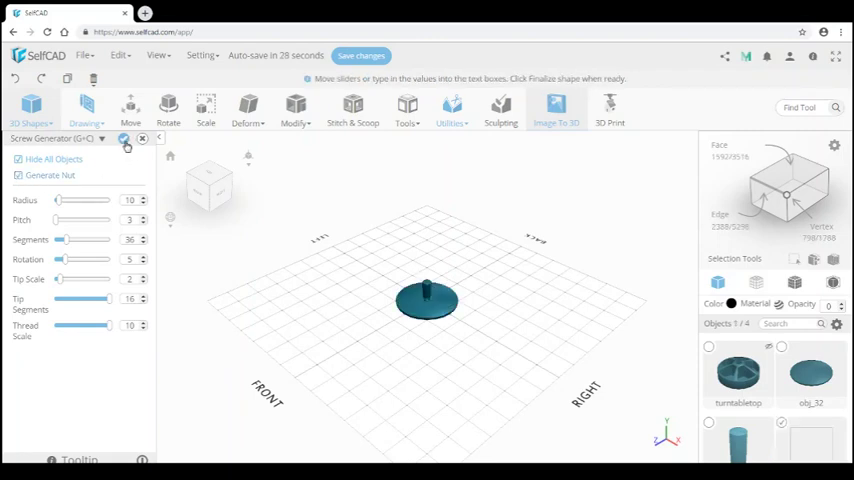
pyautogui.click(123, 138)
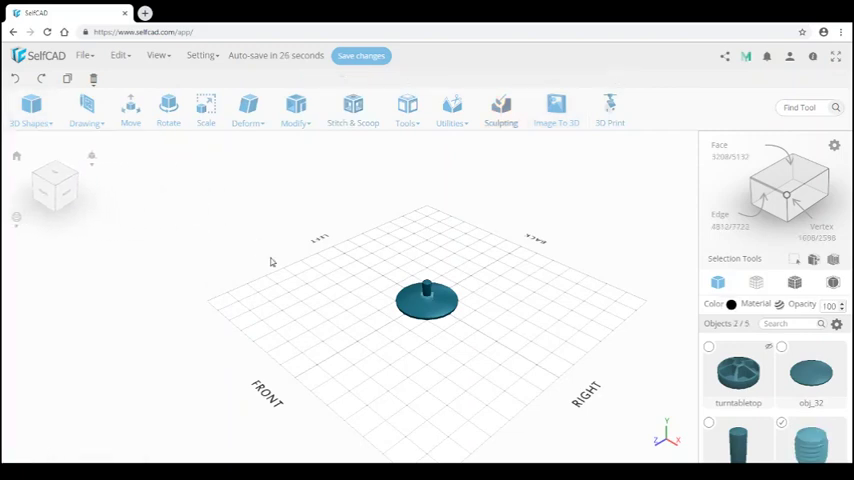
pyautogui.moveTo(420, 321)
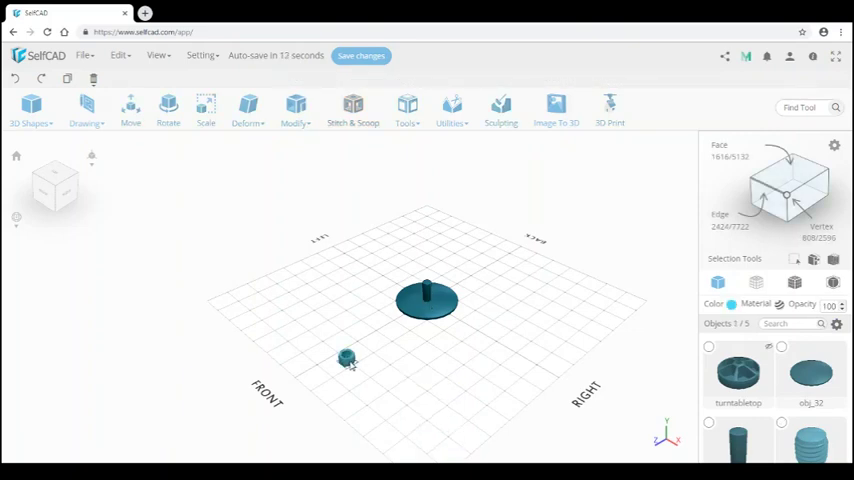
# Step: Align the screw to Obj_38 with bottom and centre alignment
pyautogui.click(130, 108)
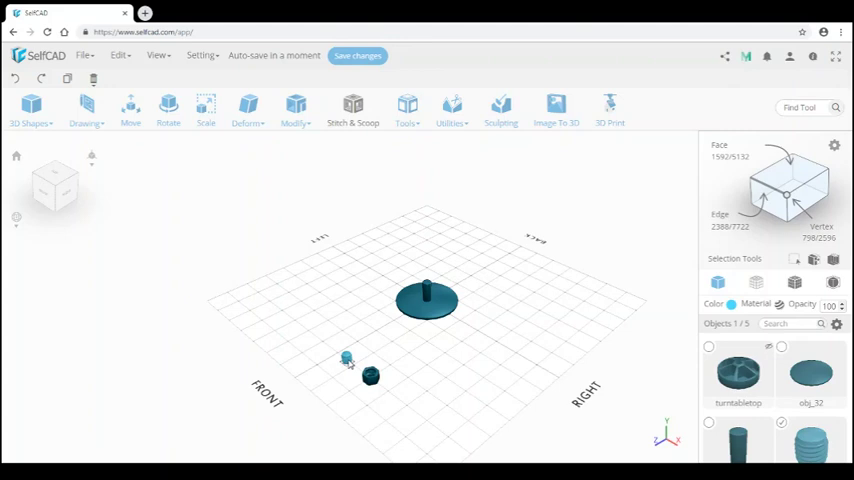
pyautogui.press('u+a')
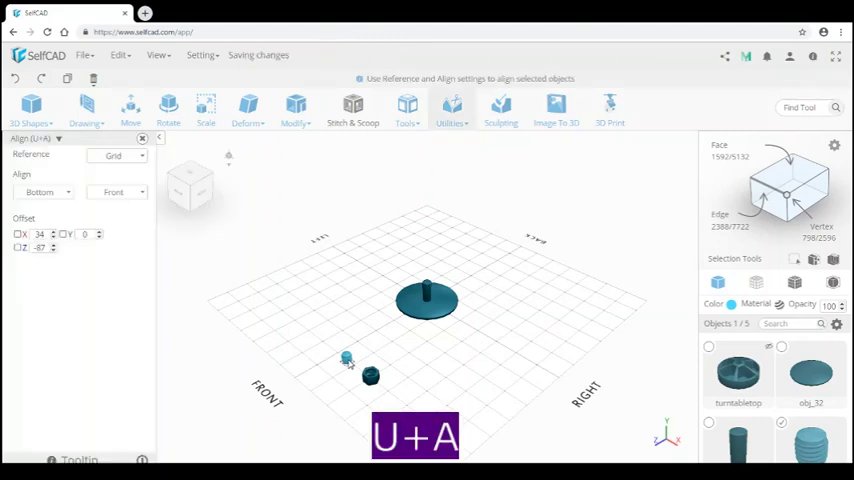
pyautogui.click(118, 155)
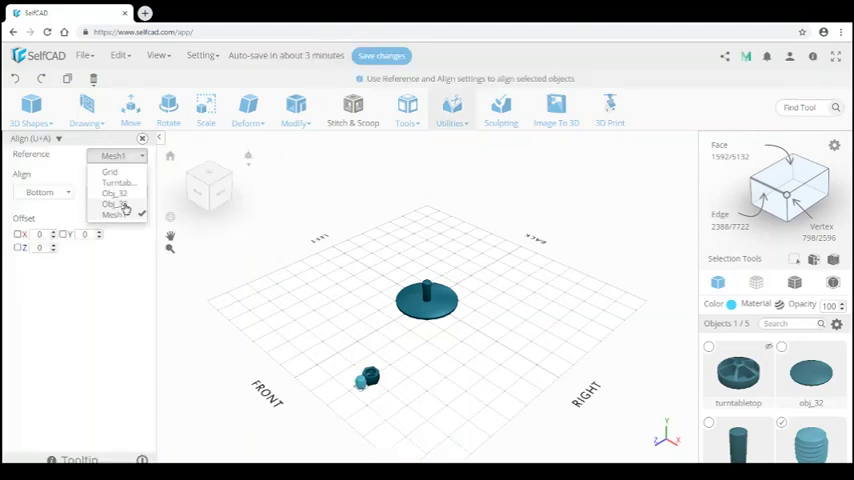
pyautogui.click(115, 203)
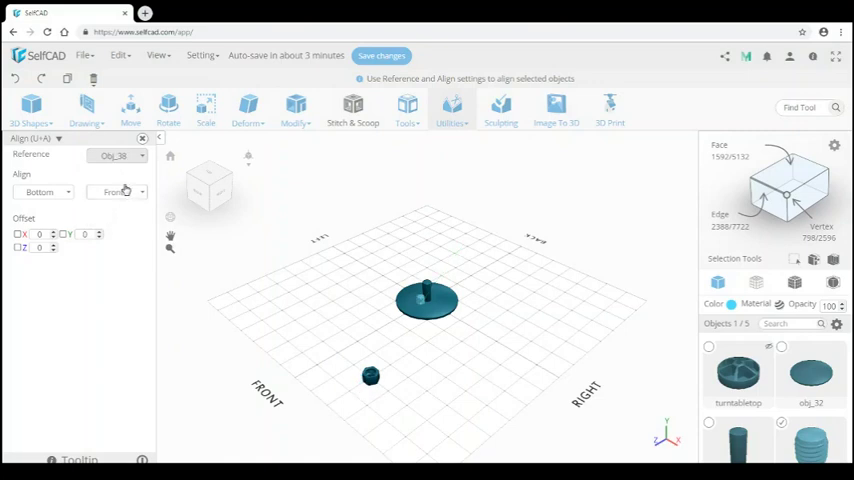
pyautogui.click(117, 192)
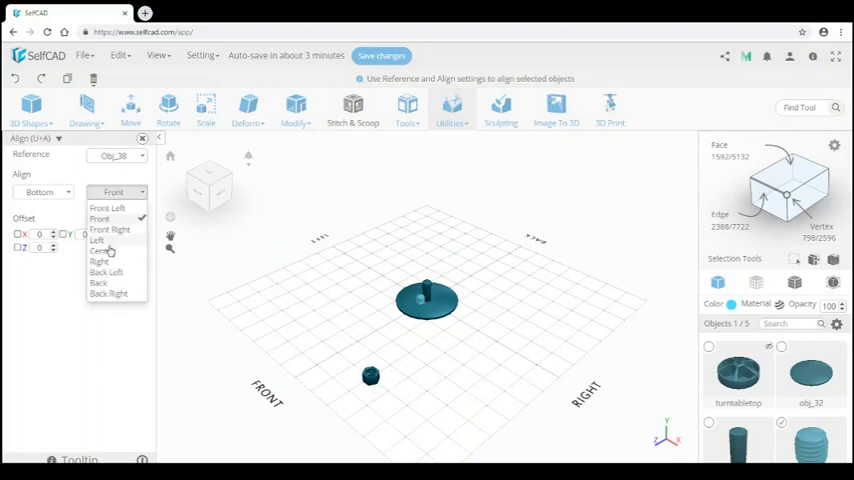
pyautogui.click(99, 251)
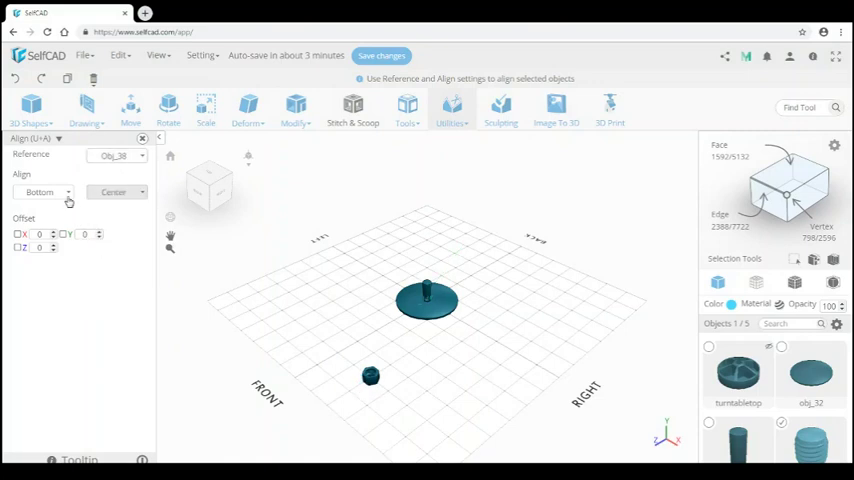
pyautogui.click(45, 191)
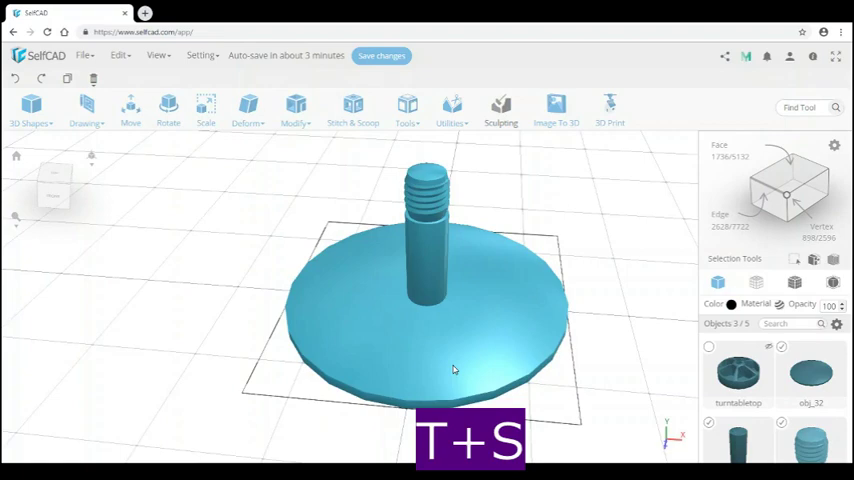
# Step: Union the base disc, post and screw thread into one object
pyautogui.click(353, 107)
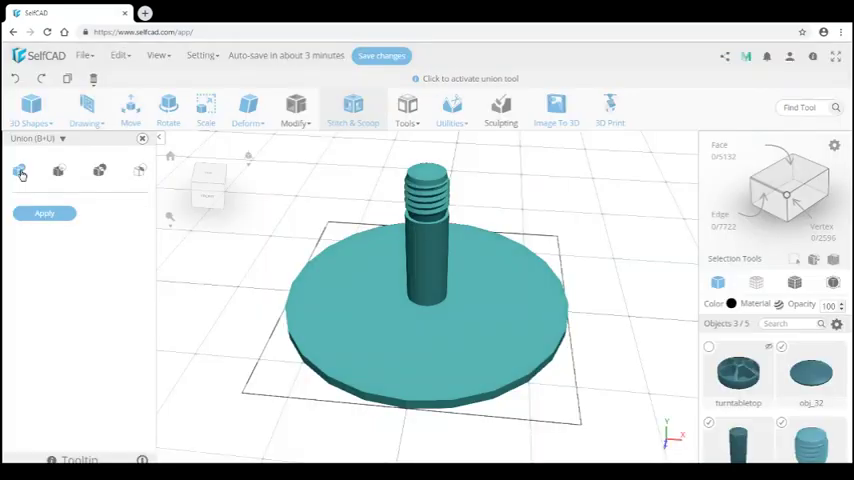
pyautogui.click(44, 213)
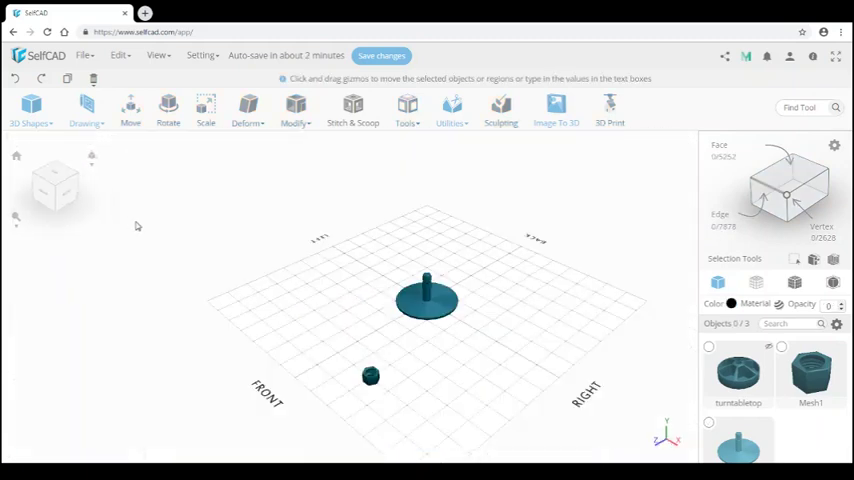
pyautogui.moveTo(177, 248)
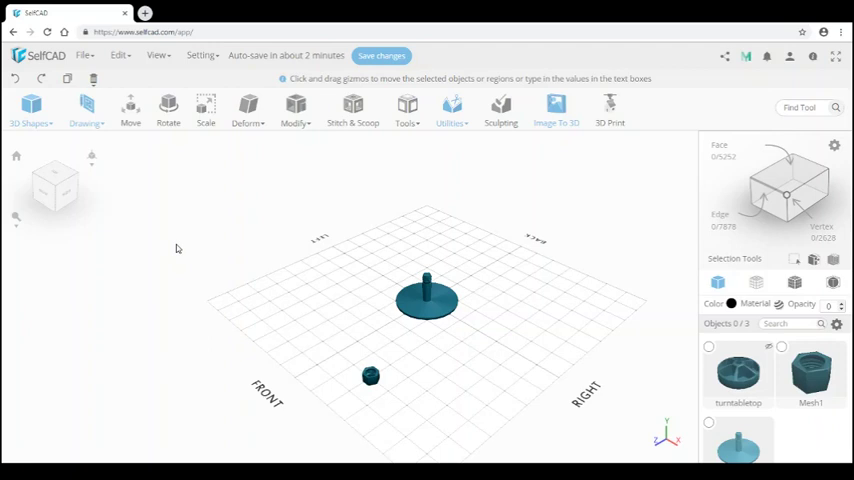
# Step: Create a six-edged shape with radius 10 and height 5
pyautogui.click(30, 110)
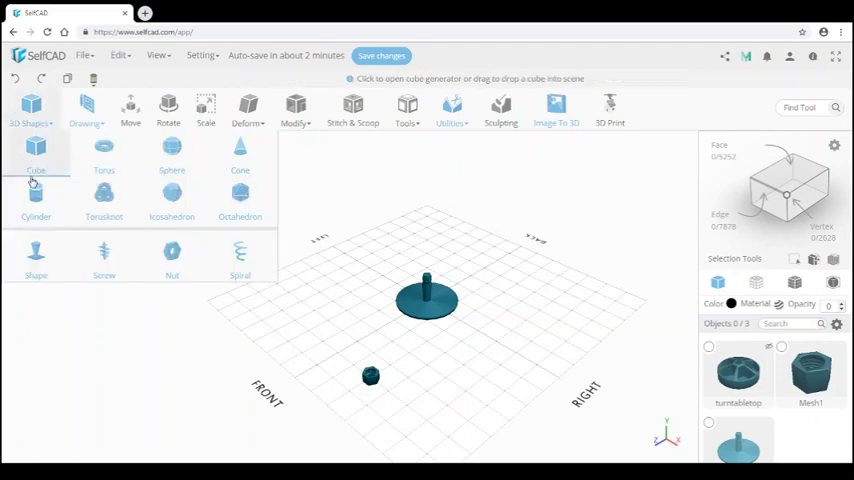
pyautogui.click(36, 258)
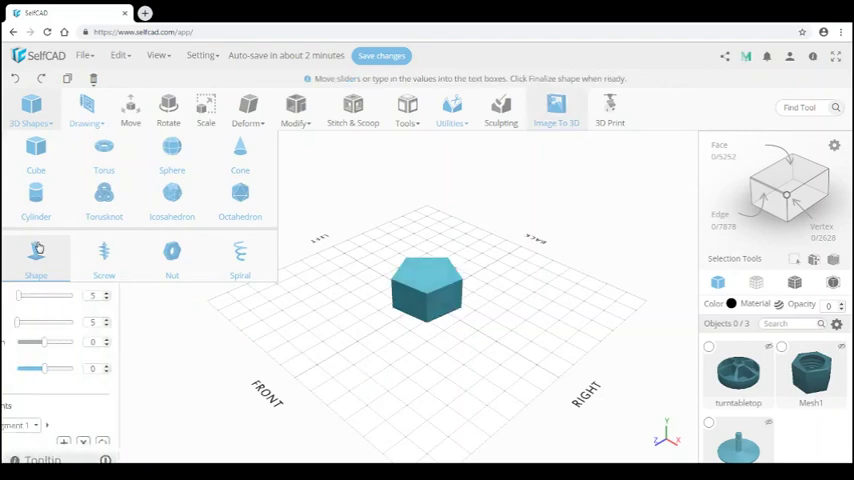
pyautogui.click(36, 257)
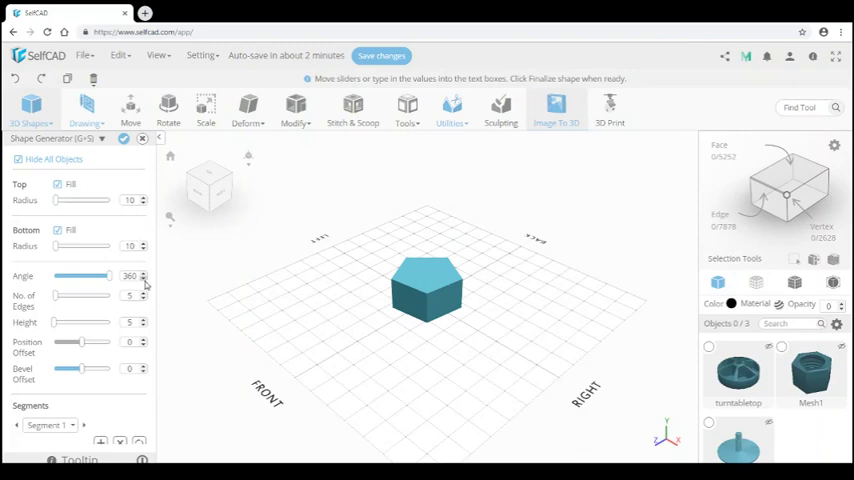
pyautogui.click(143, 295)
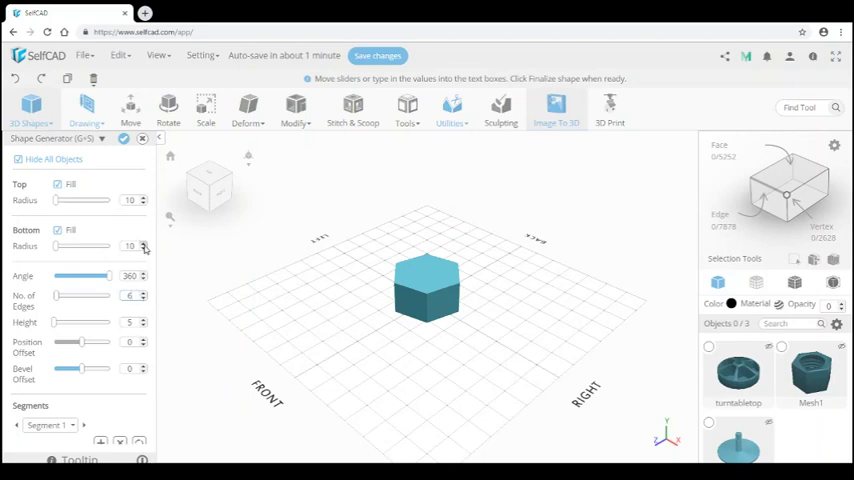
pyautogui.click(144, 243)
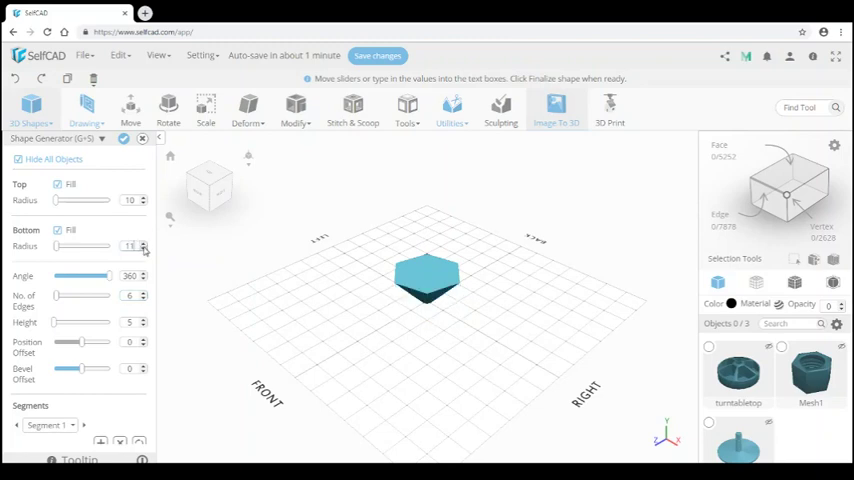
pyautogui.click(144, 246)
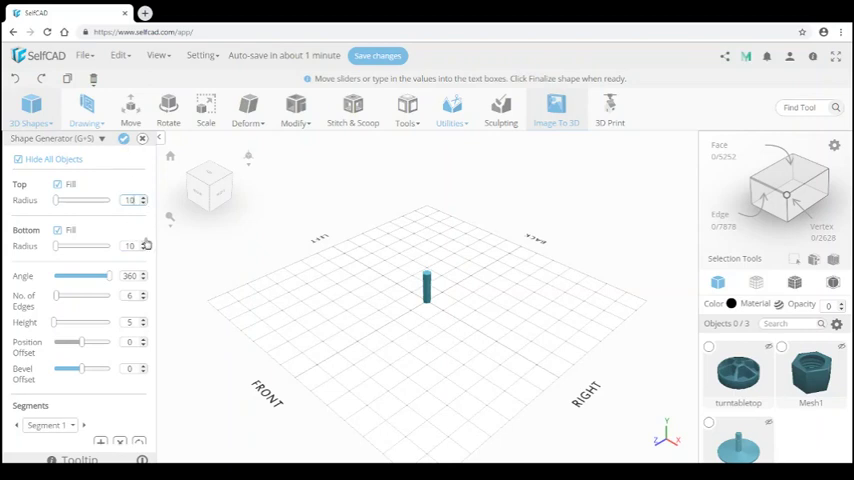
pyautogui.click(145, 325)
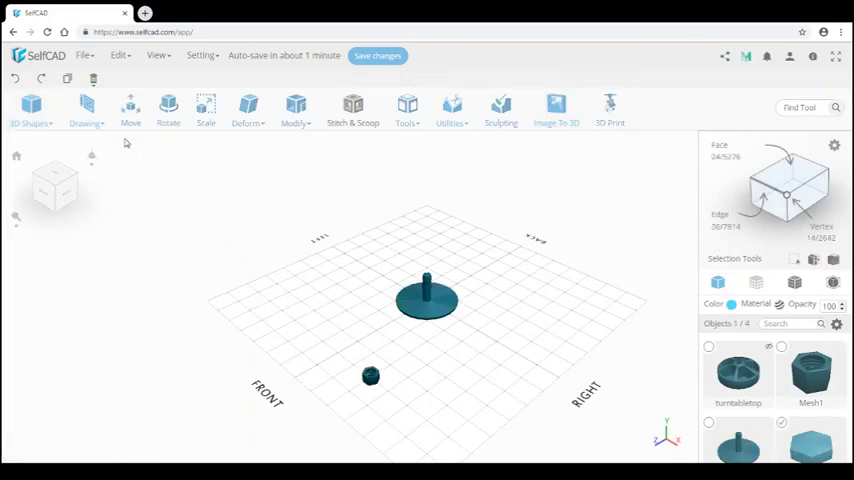
# Step: Align the hex cap to Mesh1 using Top and Center alignment
pyautogui.click(131, 108)
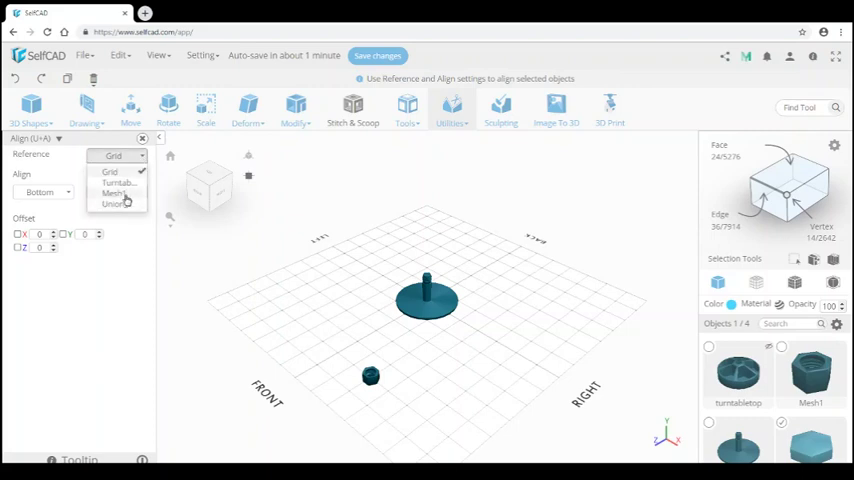
pyautogui.click(113, 192)
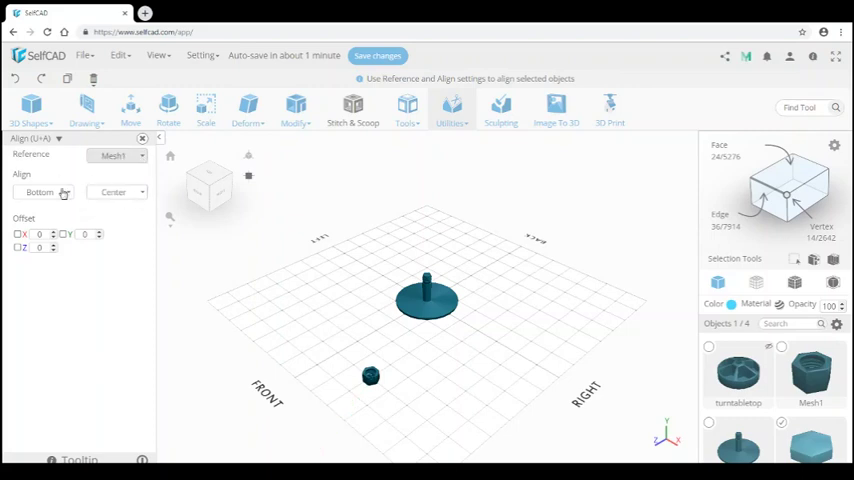
pyautogui.click(40, 192)
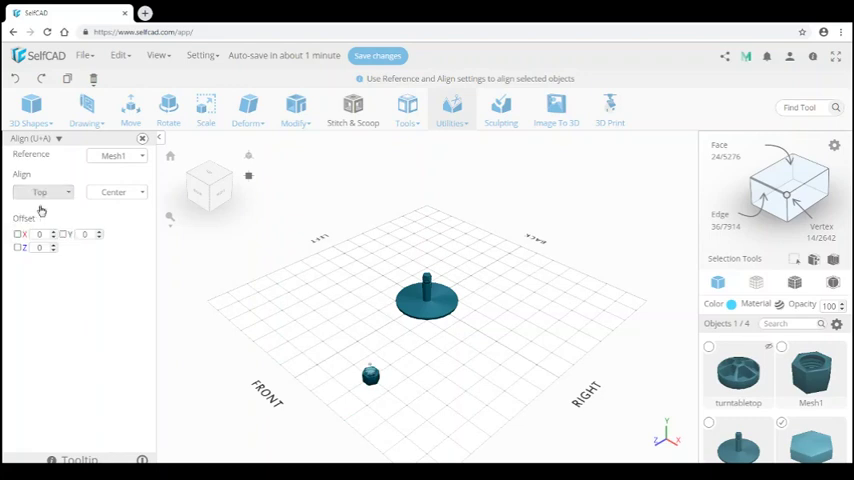
pyautogui.moveTo(170, 210)
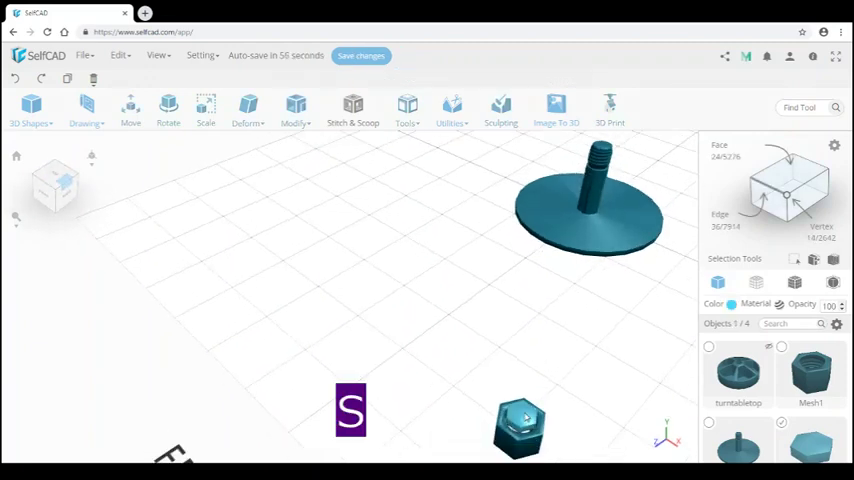
# Step: Scale the hex nut with Keep Proportion to about 32 across and 8 high
pyautogui.click(205, 108)
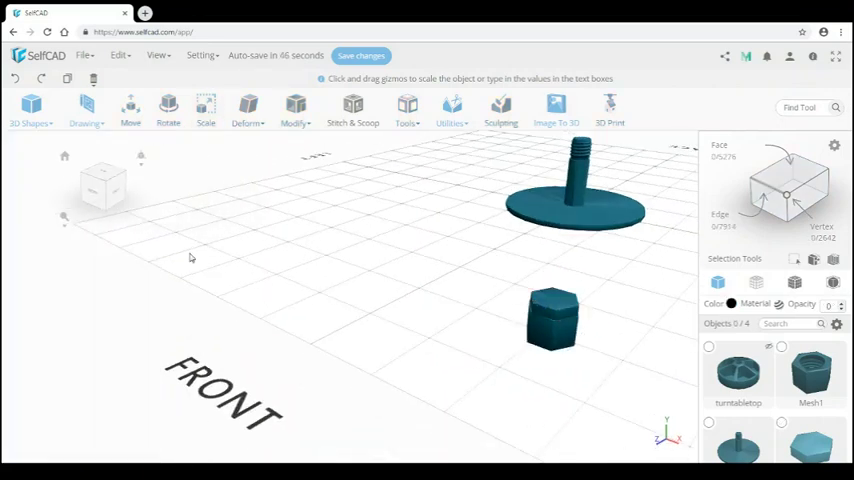
pyautogui.click(555, 310)
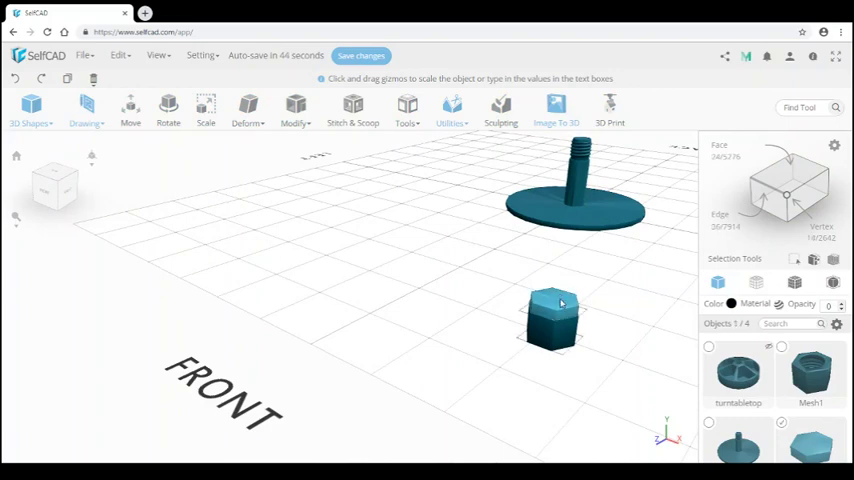
pyautogui.click(205, 108)
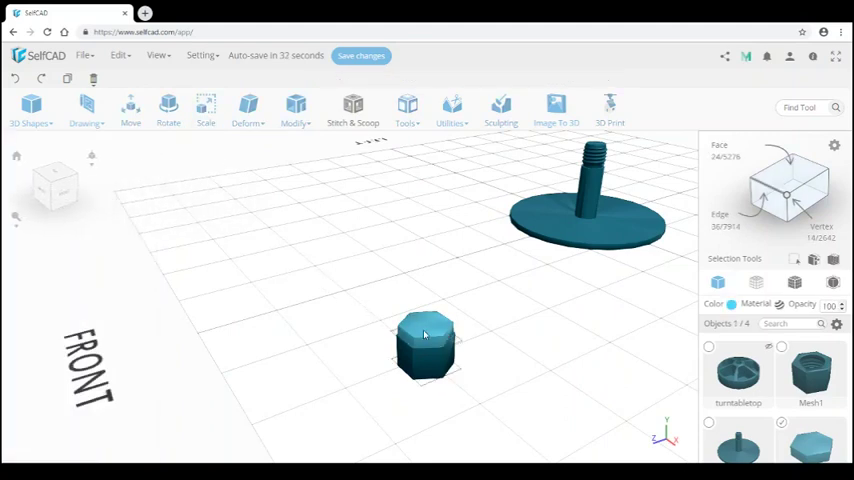
pyautogui.click(205, 107)
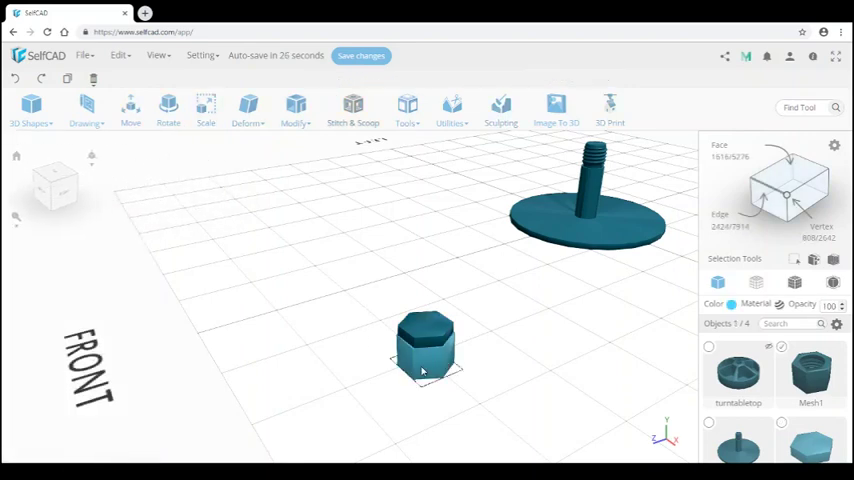
pyautogui.click(206, 108)
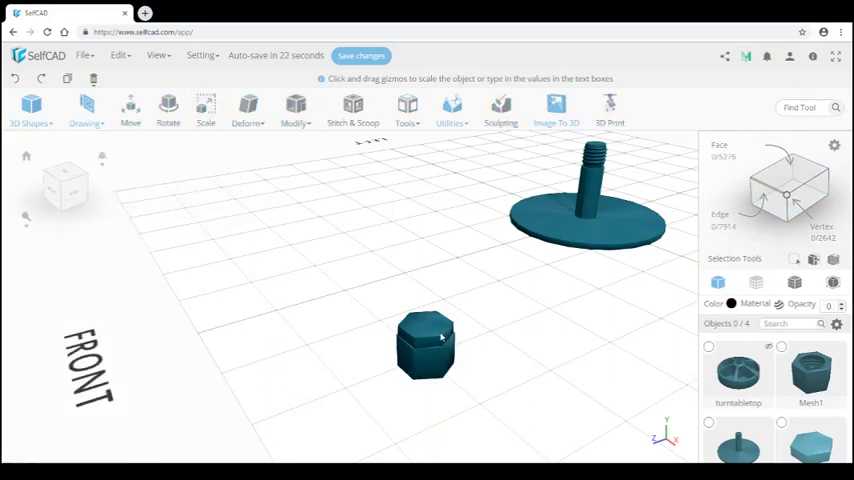
pyautogui.click(425, 345)
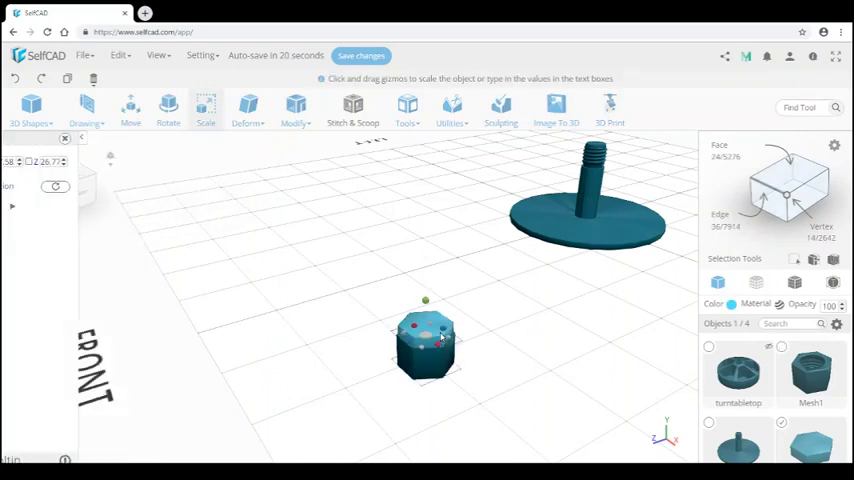
pyautogui.click(206, 110)
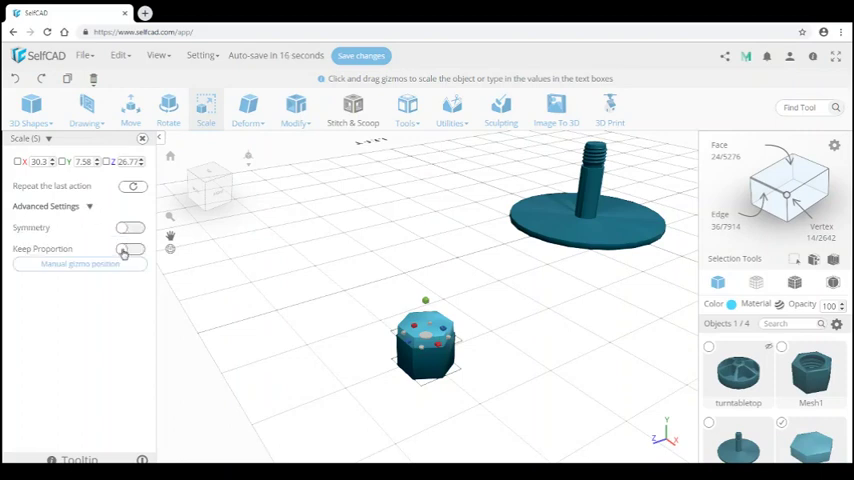
pyautogui.click(128, 249)
pyautogui.write('32')
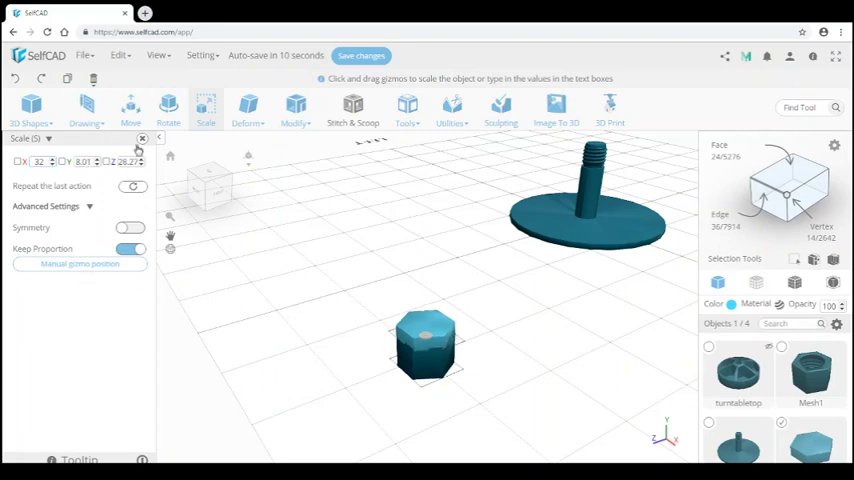
pyautogui.click(143, 138)
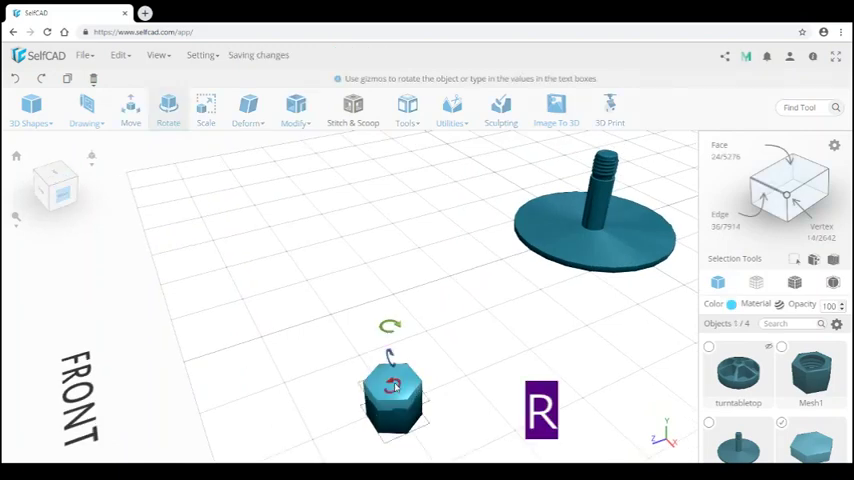
# Step: Union Mesh1 and the hex cap into a single object, union_1
pyautogui.click(168, 110)
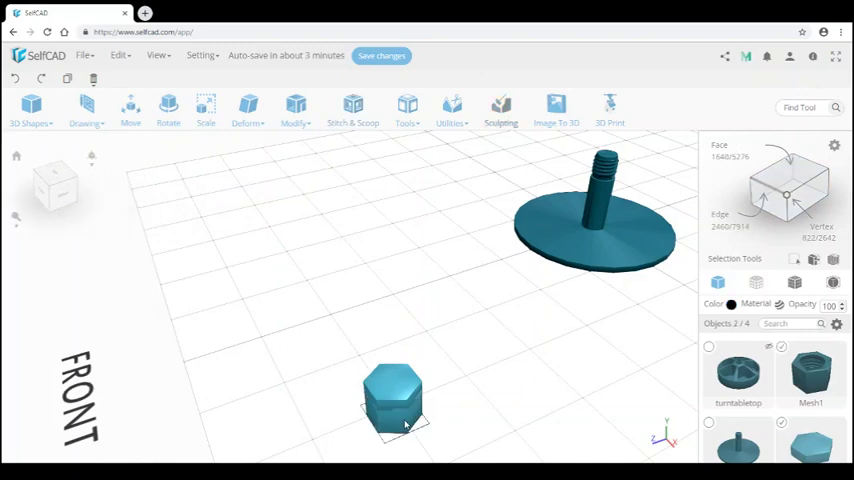
pyautogui.click(353, 105)
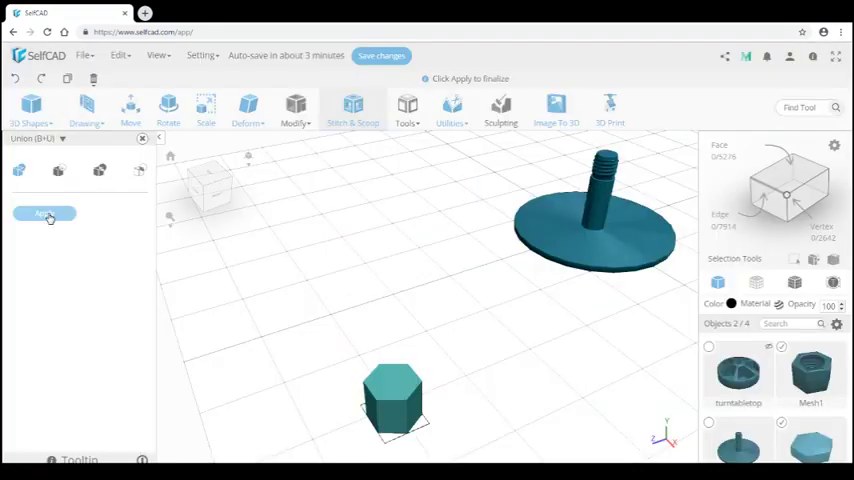
pyautogui.click(44, 214)
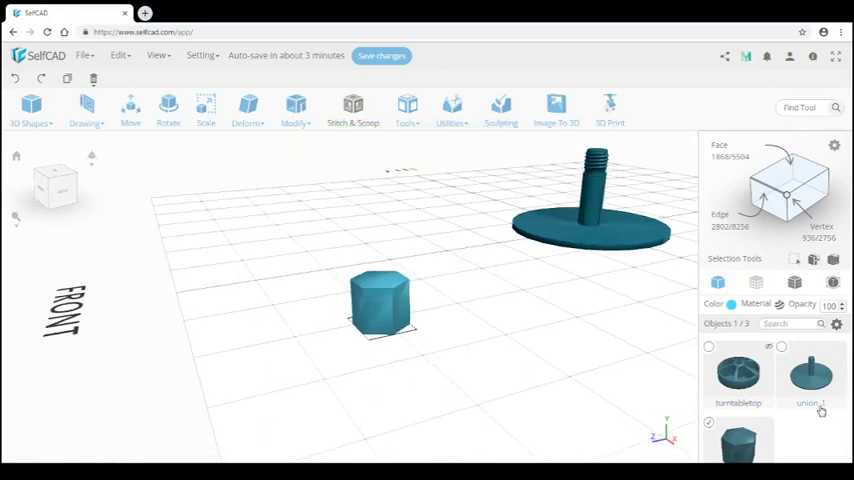
# Step: Rename the merged base object union_1 to 'turntablebottom'
pyautogui.doubleClick(810, 403)
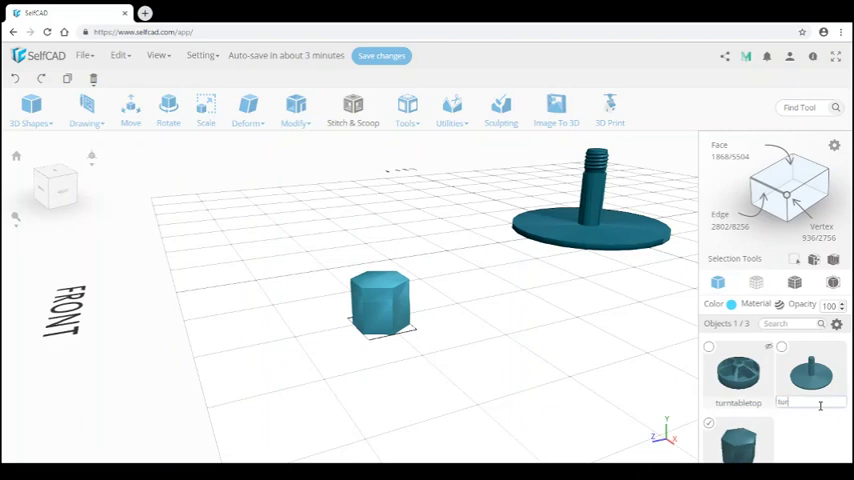
pyautogui.write('turntablebottom')
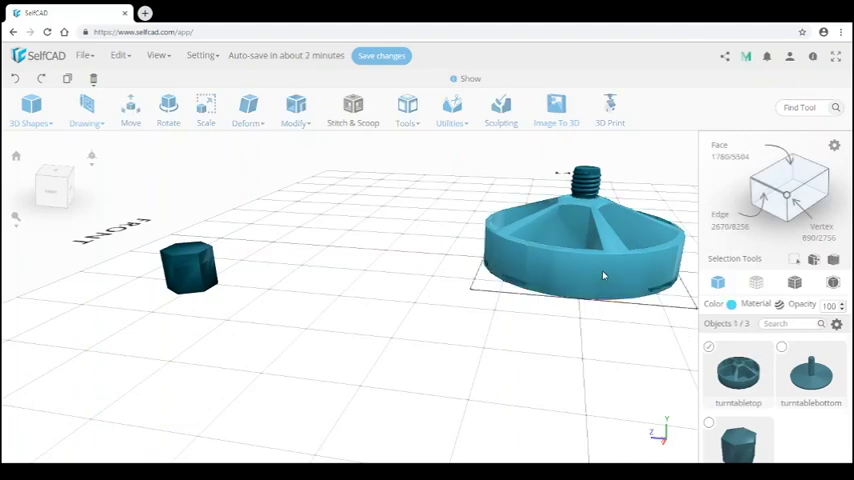
# Step: Select the hex nut, exit the Move tool unchanged, and open Align
pyautogui.click(603, 275)
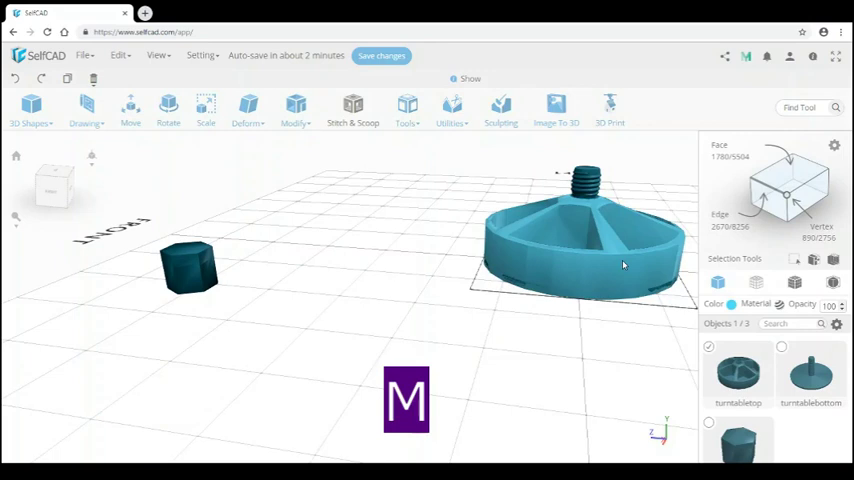
pyautogui.click(131, 108)
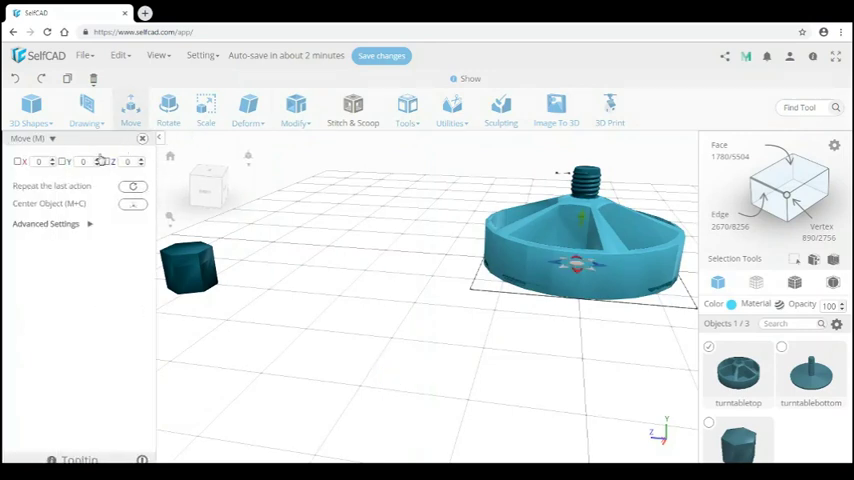
pyautogui.click(85, 161)
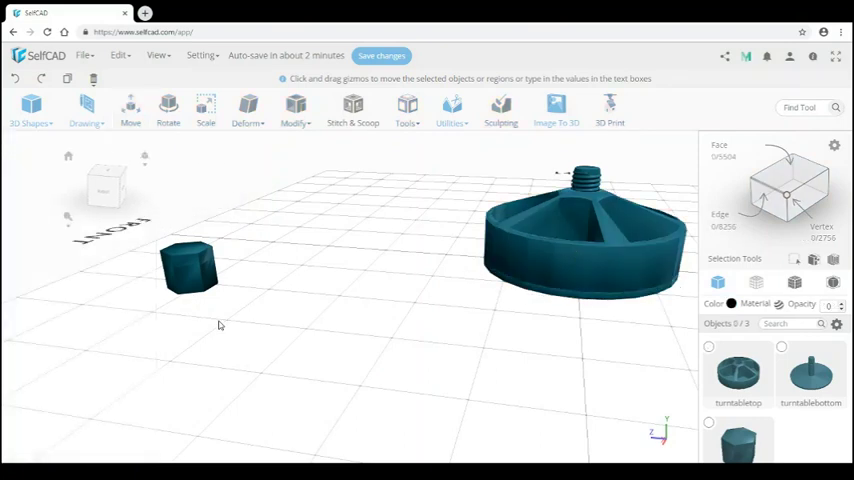
pyautogui.press('ctrl+a')
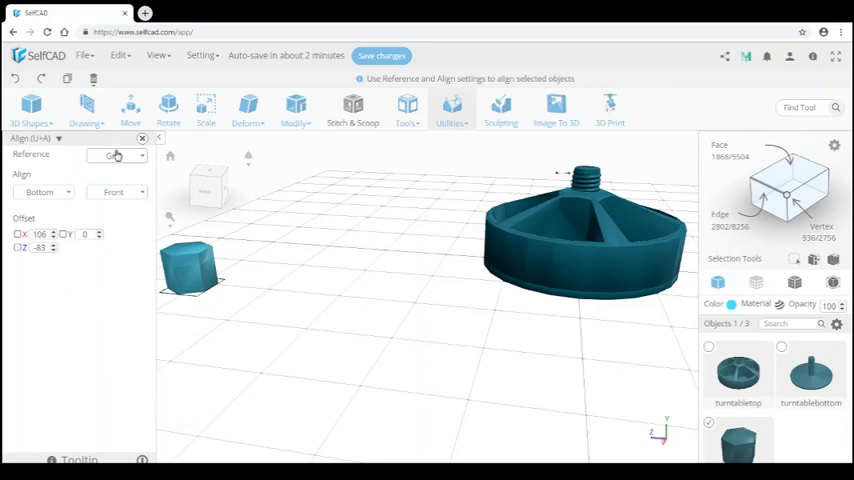
# Step: Align the hex nut to Turntabletop with Top vertical and Center horizontal alignment
pyautogui.click(140, 155)
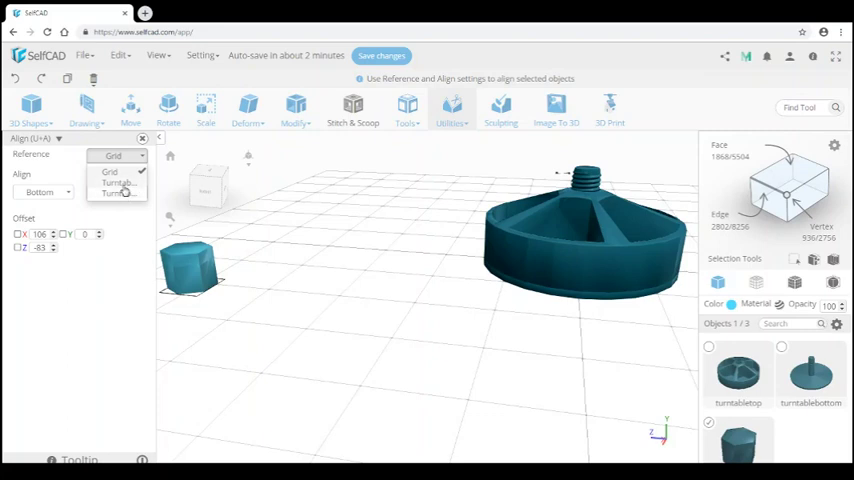
pyautogui.click(117, 183)
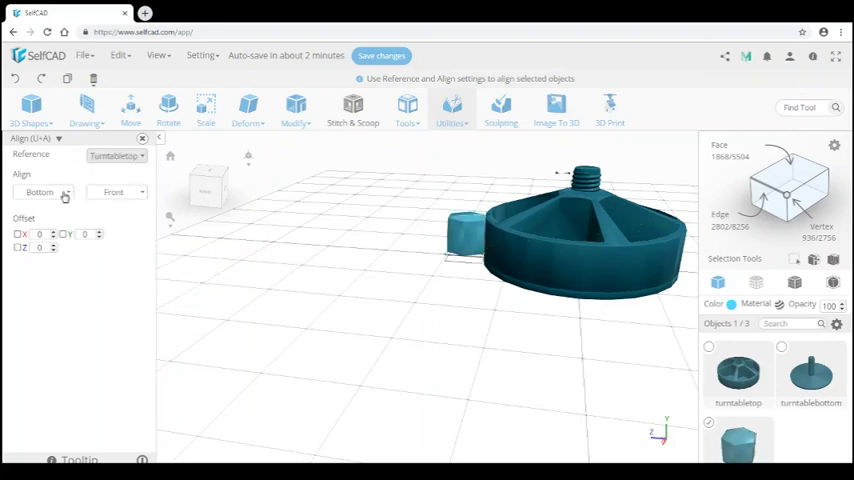
pyautogui.click(42, 192)
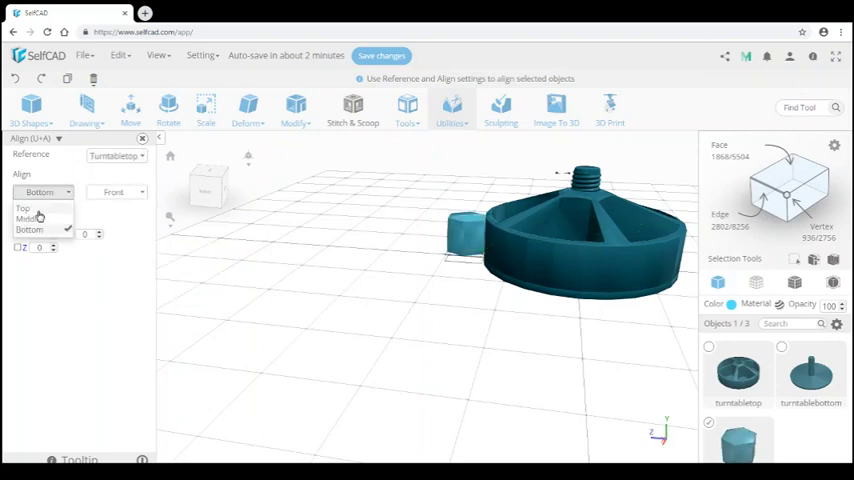
pyautogui.click(113, 191)
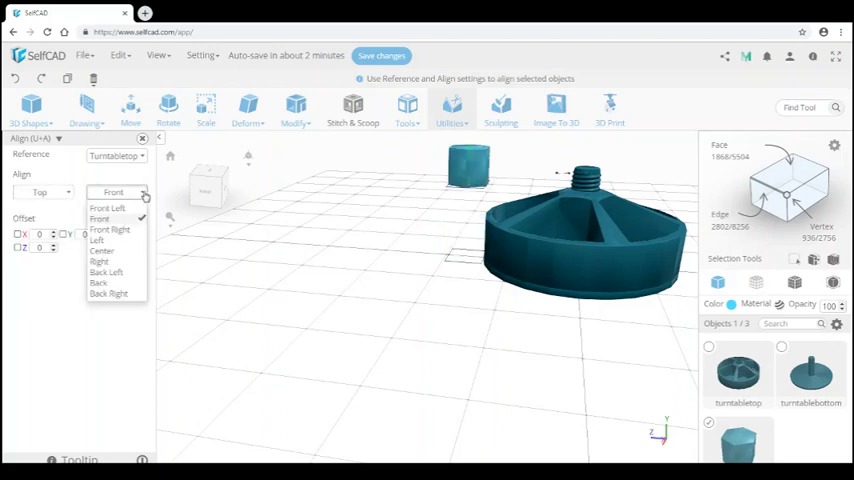
pyautogui.click(102, 250)
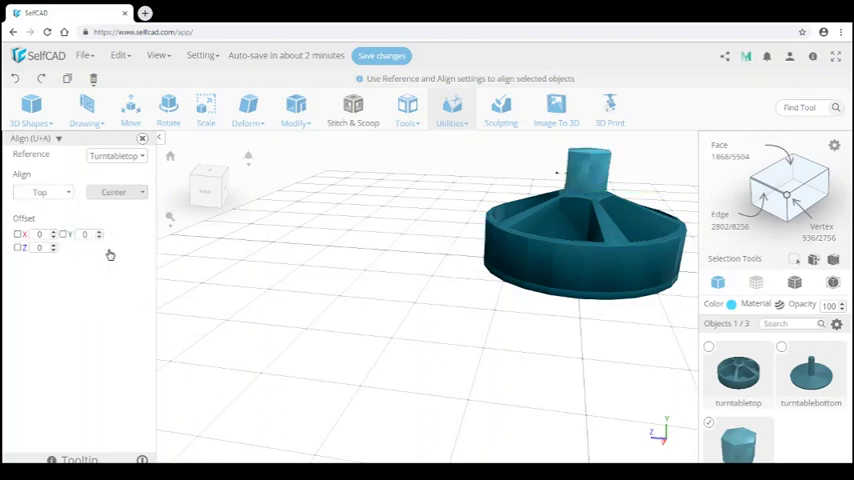